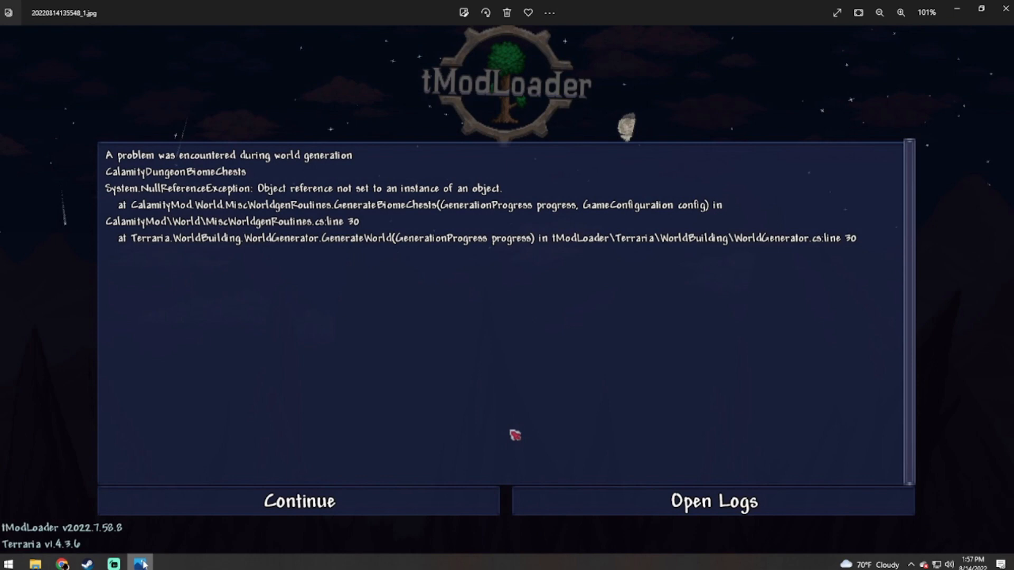
mouse_move(171, 499)
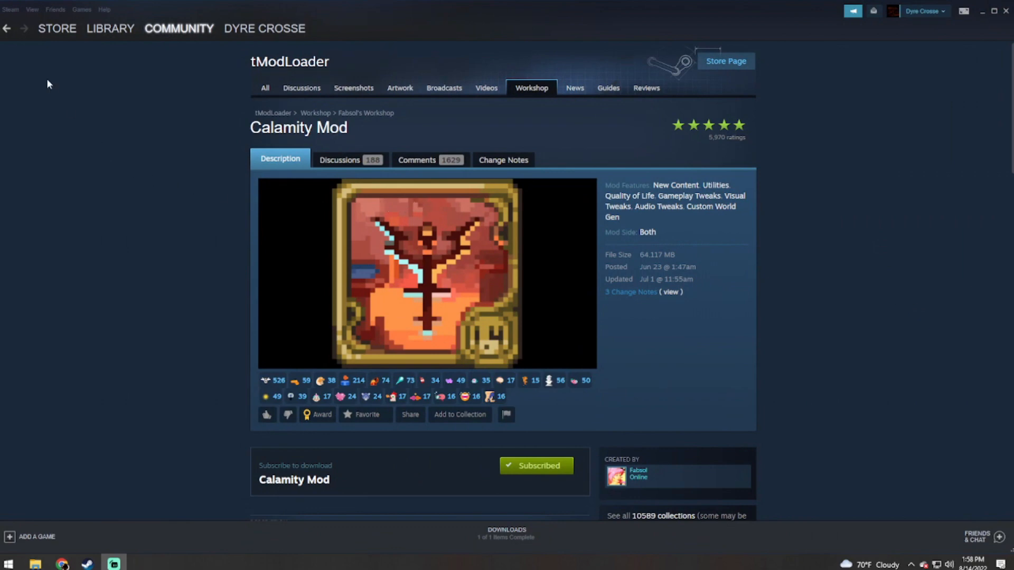
mouse_move(82, 321)
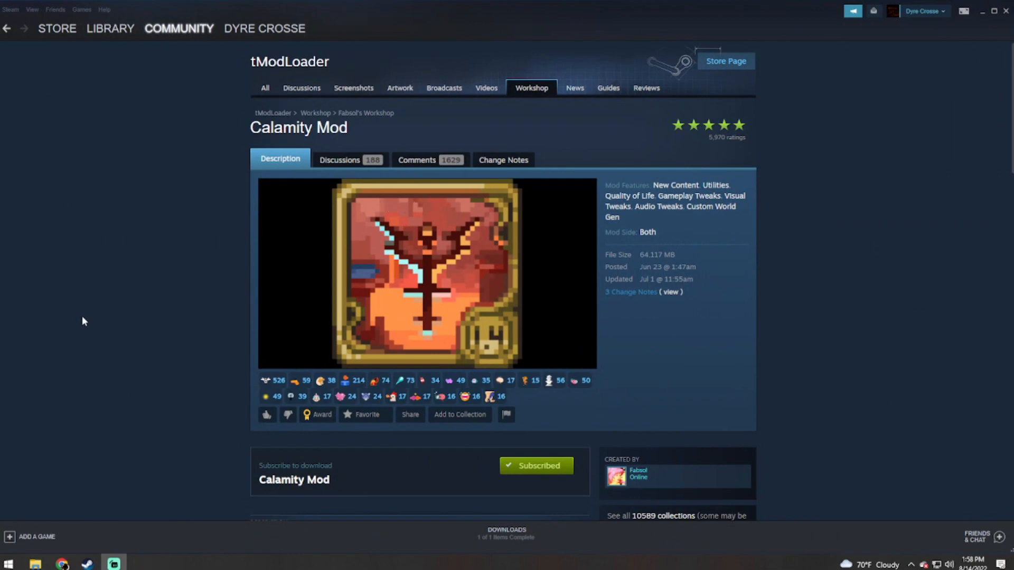
Return from the Calamity Mod workshop page via the store to tModLoader's library page
left_click(57, 27)
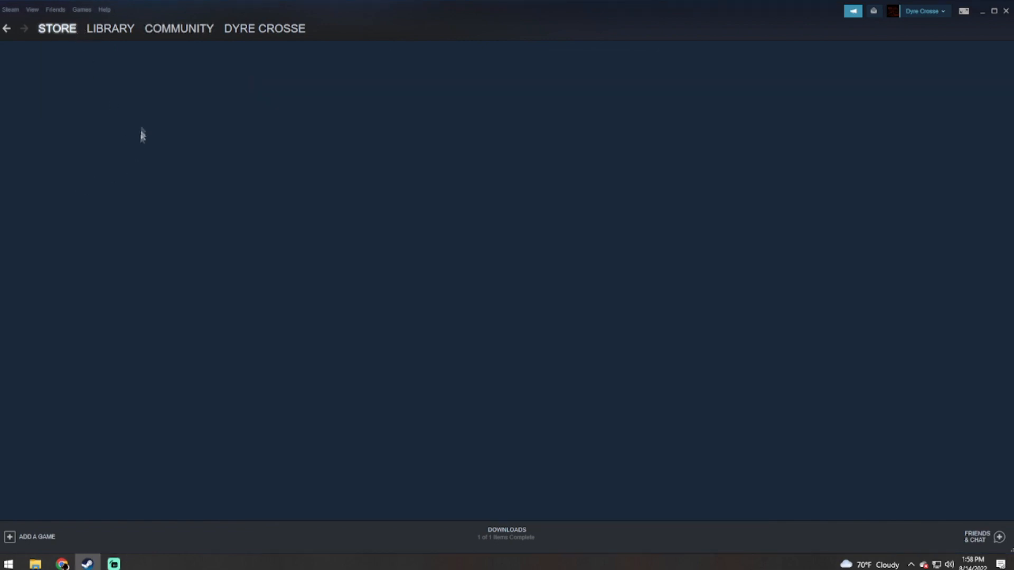
left_click(110, 28)
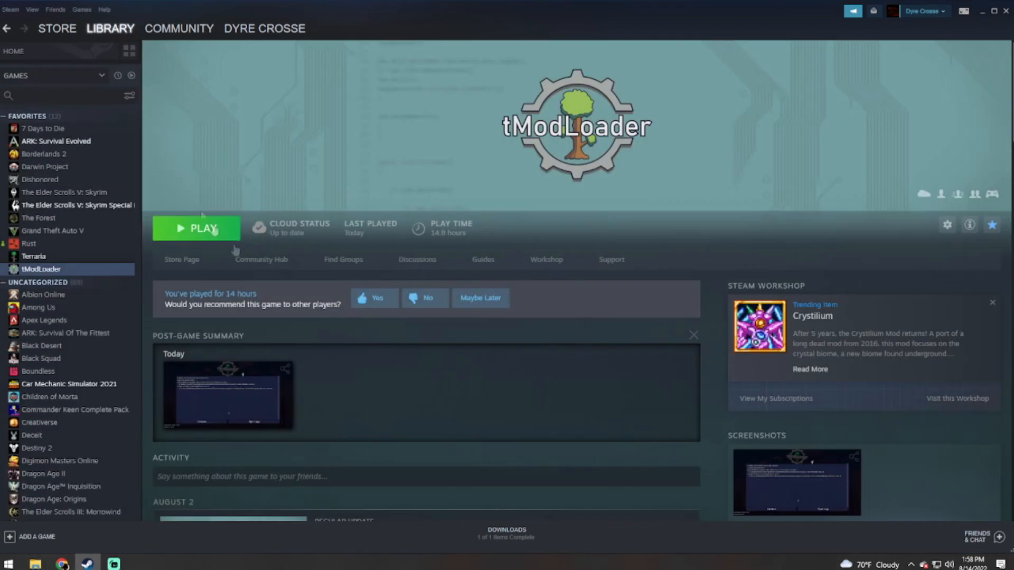
left_click(33, 255)
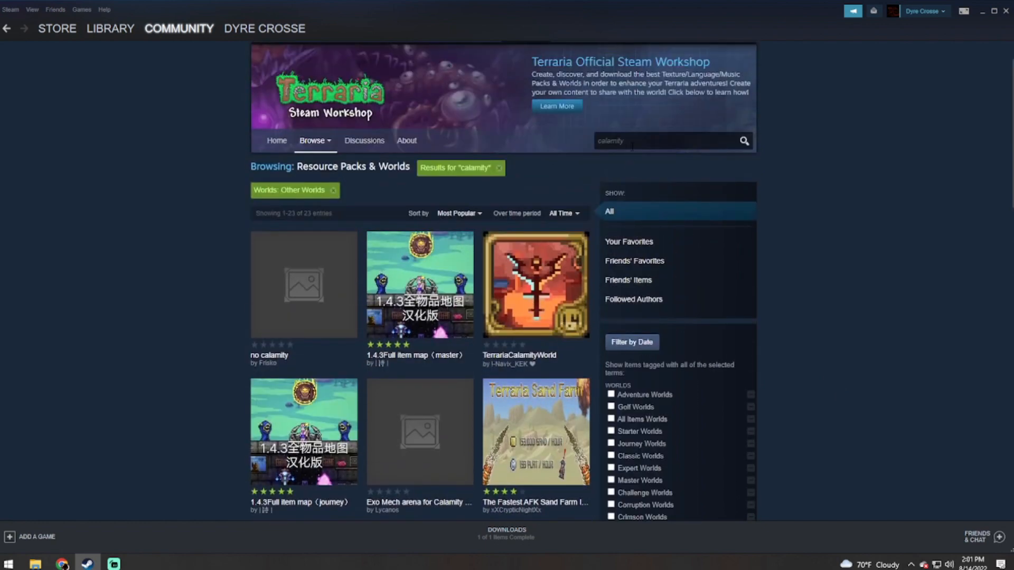
mouse_move(292, 321)
type("the age of ")
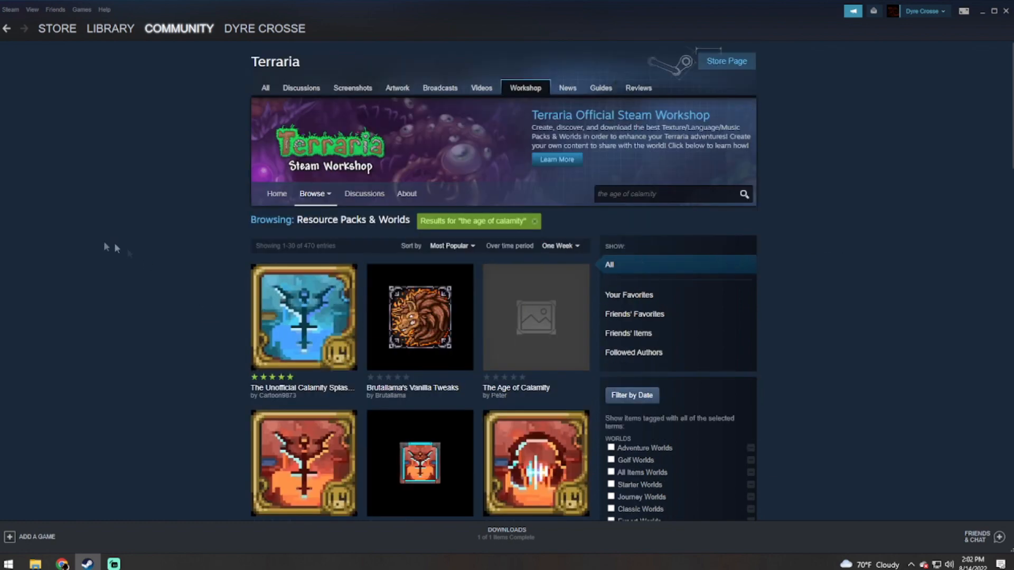
mouse_move(624, 216)
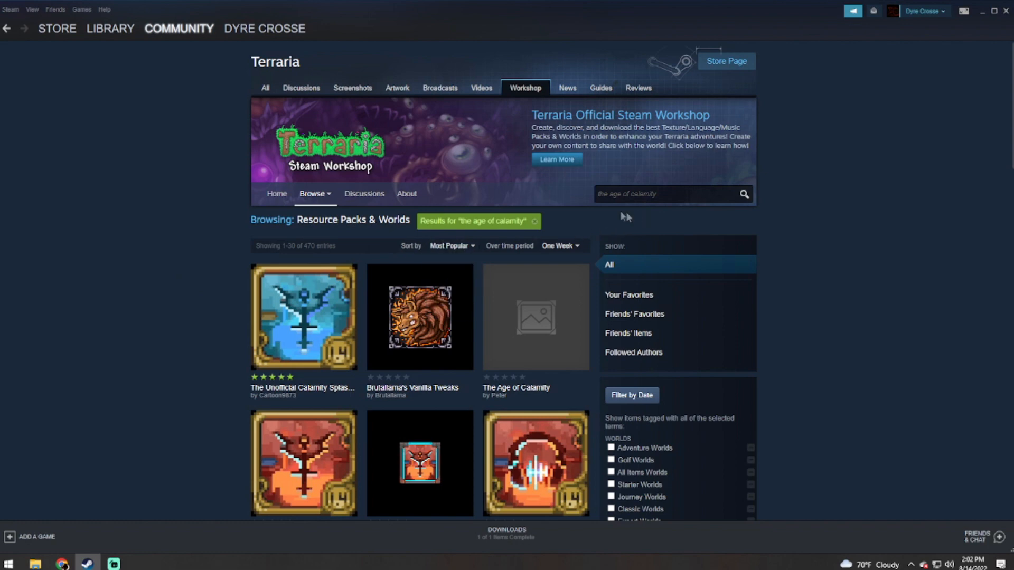
Scroll the Workshop results down to The Age of Calamity world
scroll("down", 3)
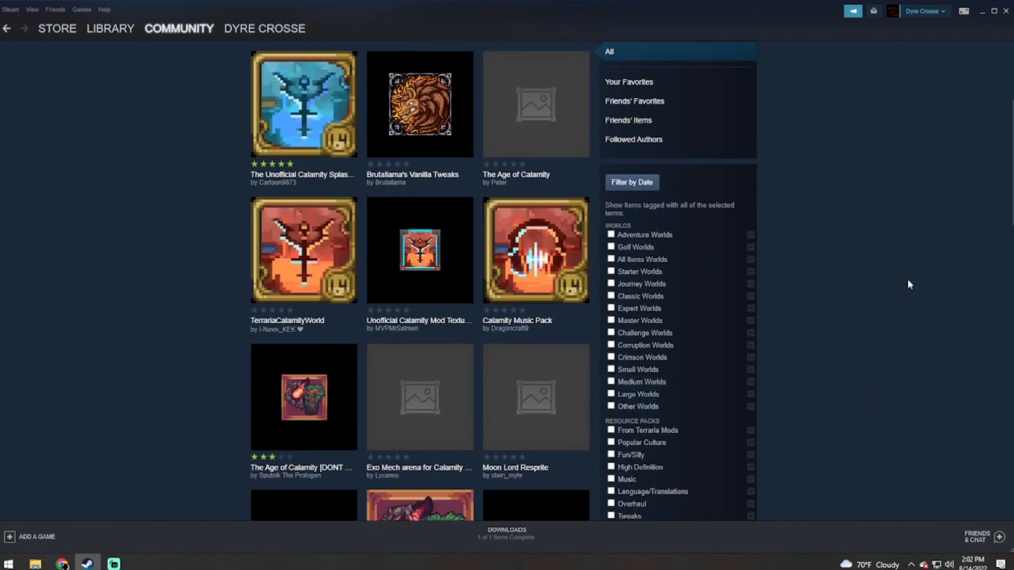
mouse_move(144, 272)
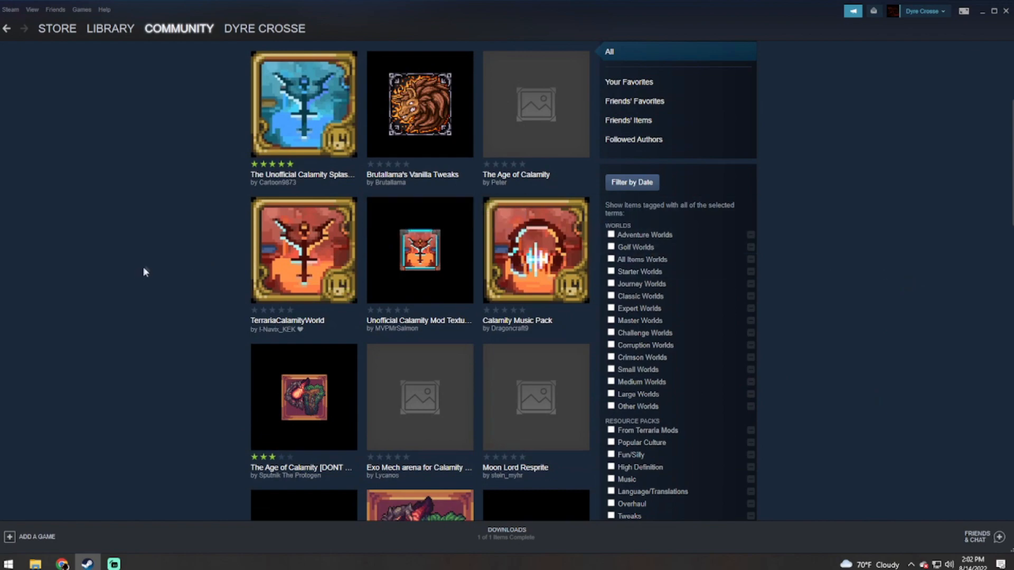
scroll("down", 3)
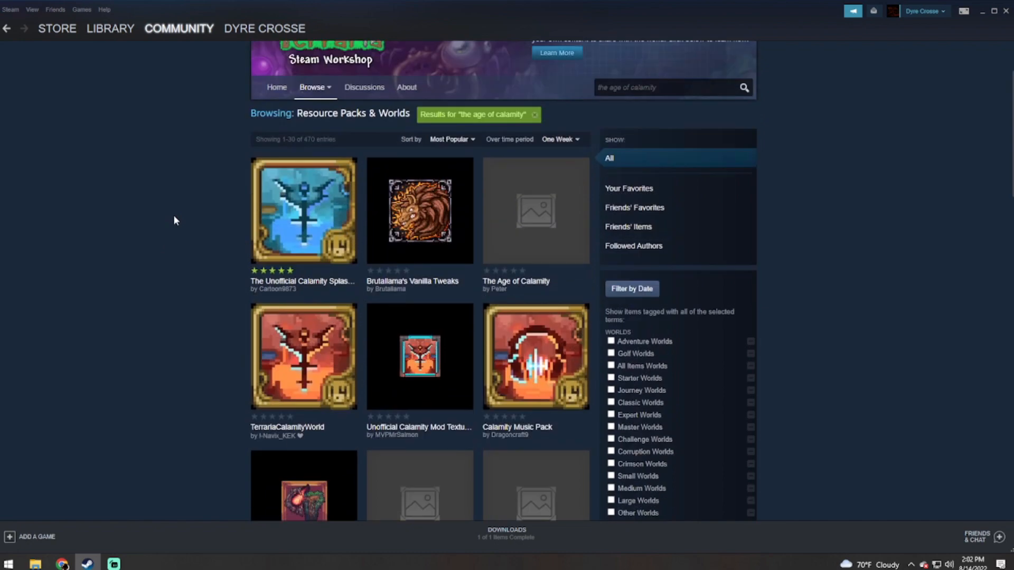
scroll("down", 3)
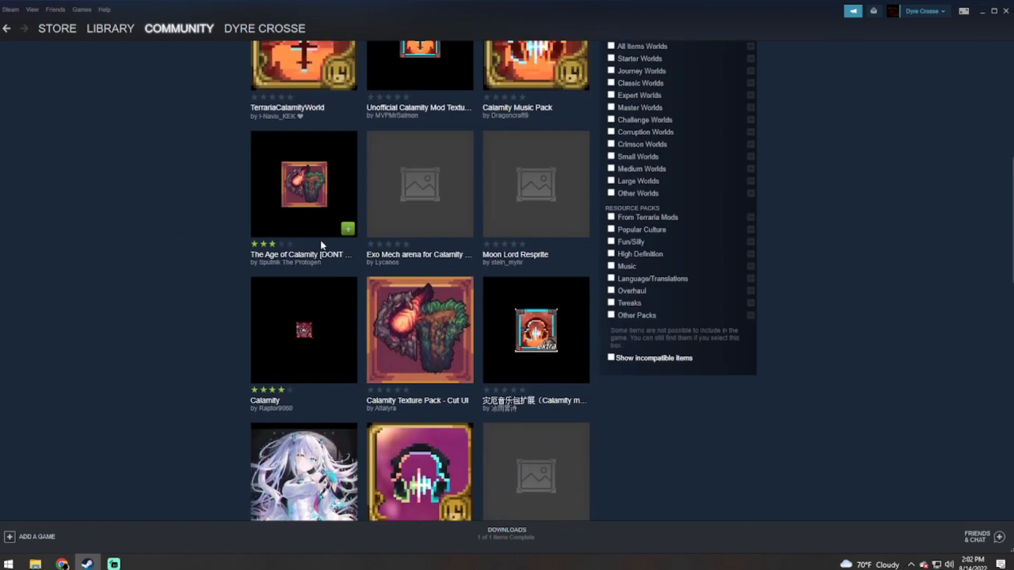
mouse_move(303, 184)
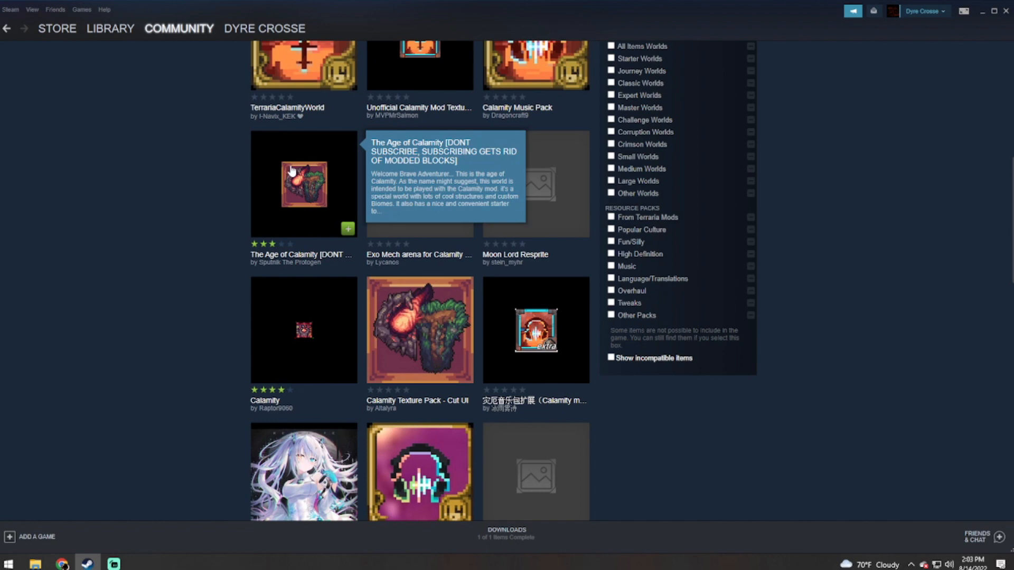
Reach the creator's YouTube page from The Age of Calamity workshop item
left_click(303, 184)
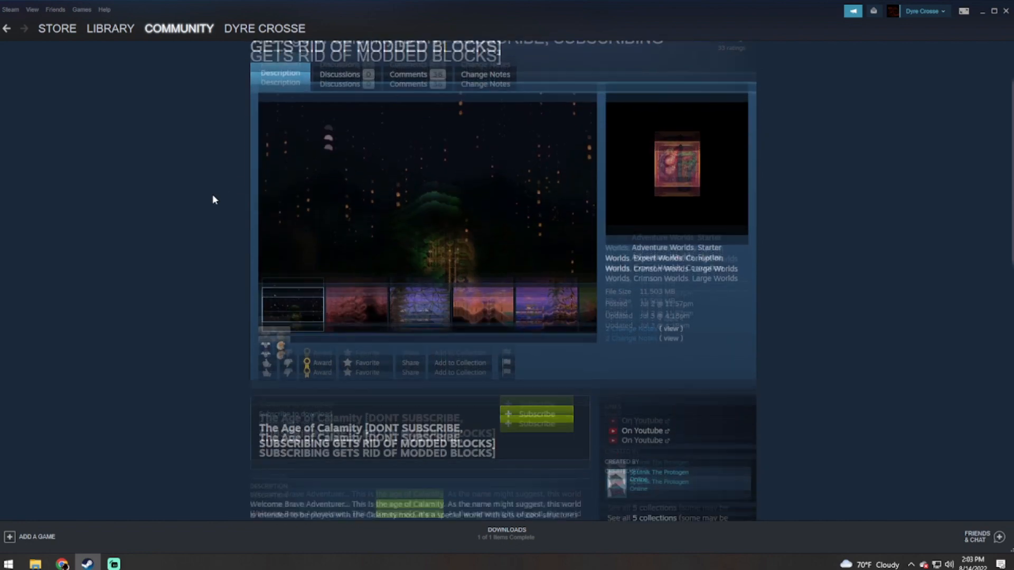
scroll("down", 3)
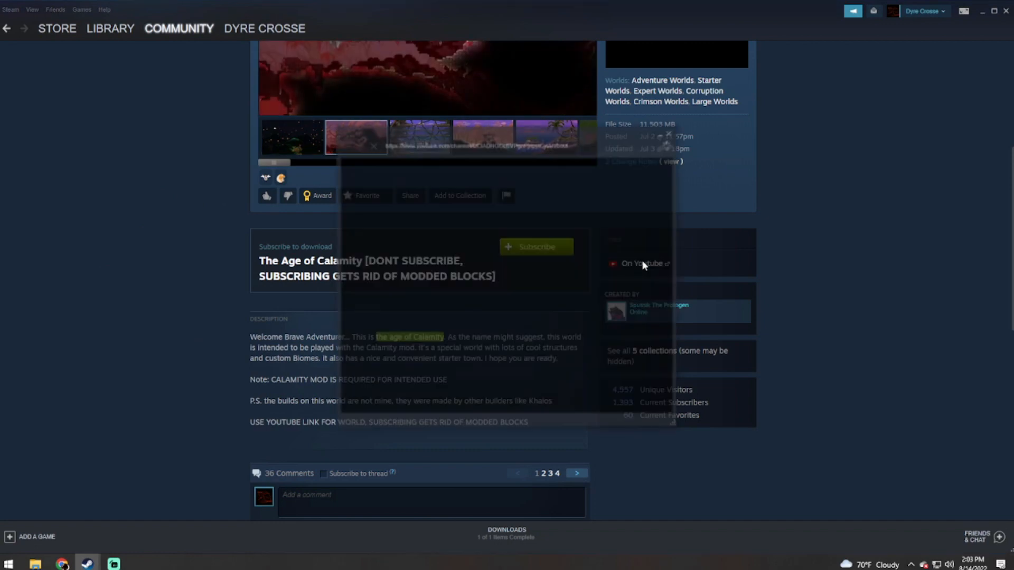
left_click(641, 262)
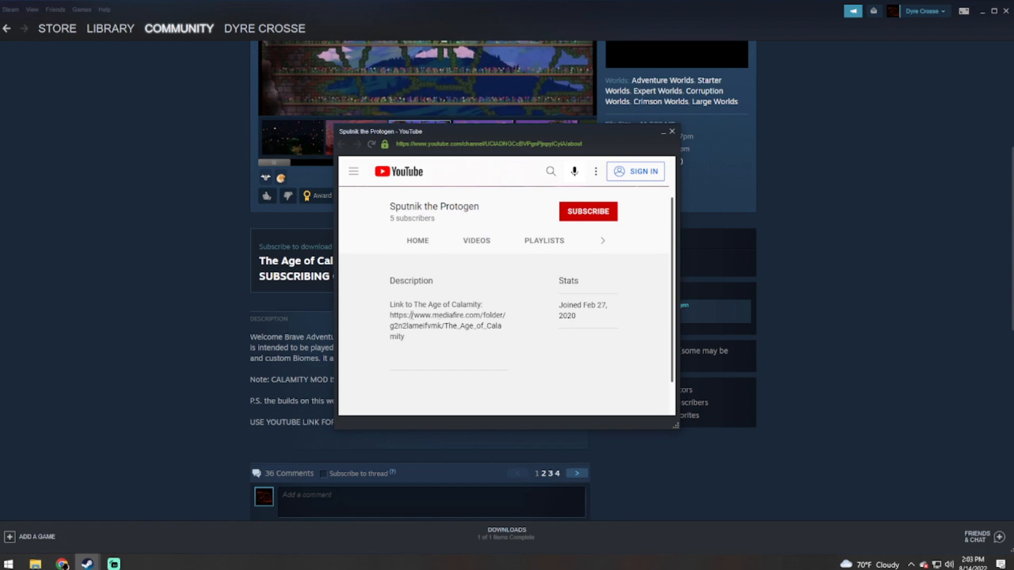
Copy the MediaFire link from the YouTube description
double_click(402, 315)
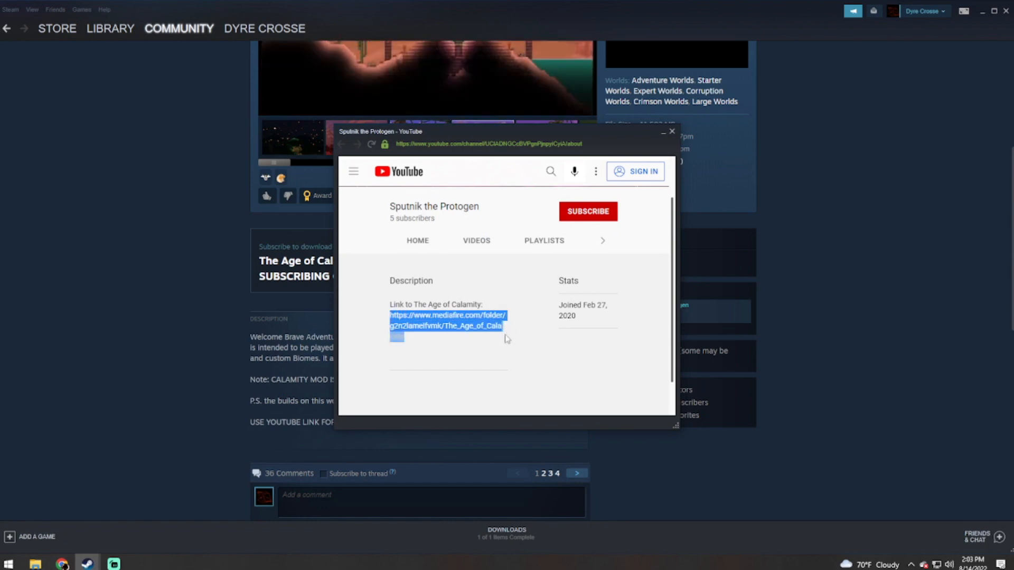
right_click(452, 326)
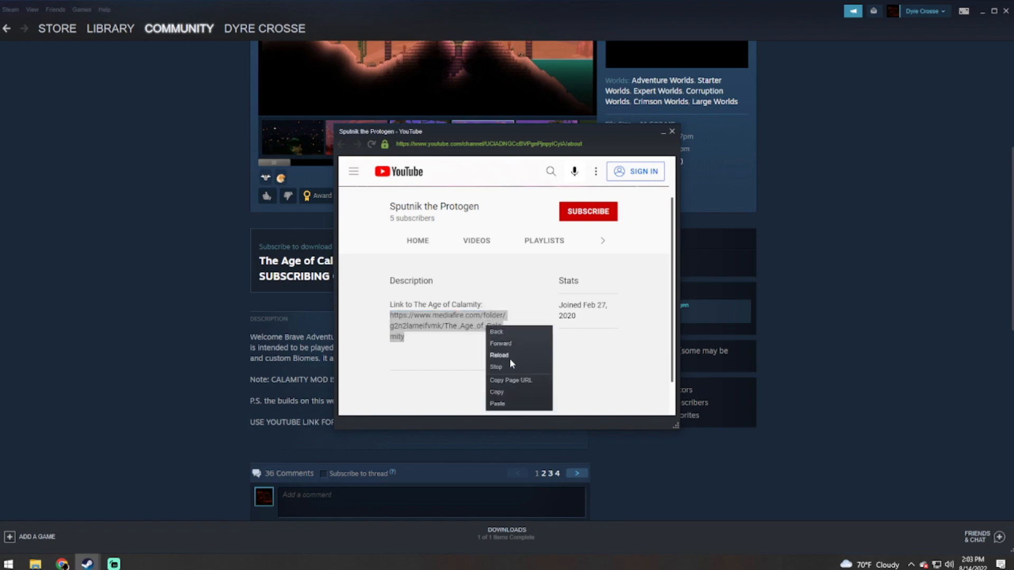
left_click(511, 362)
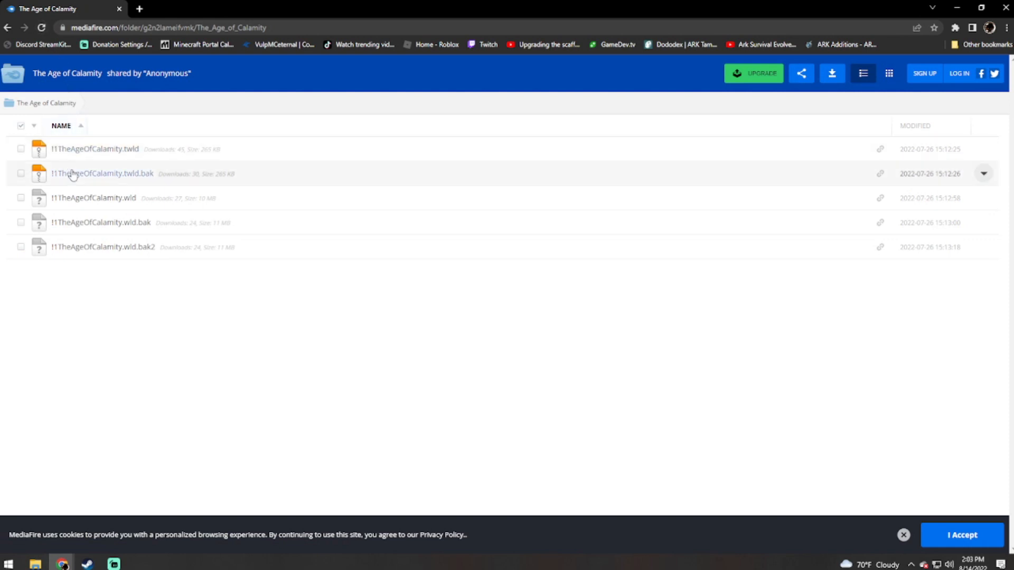
mouse_move(91, 341)
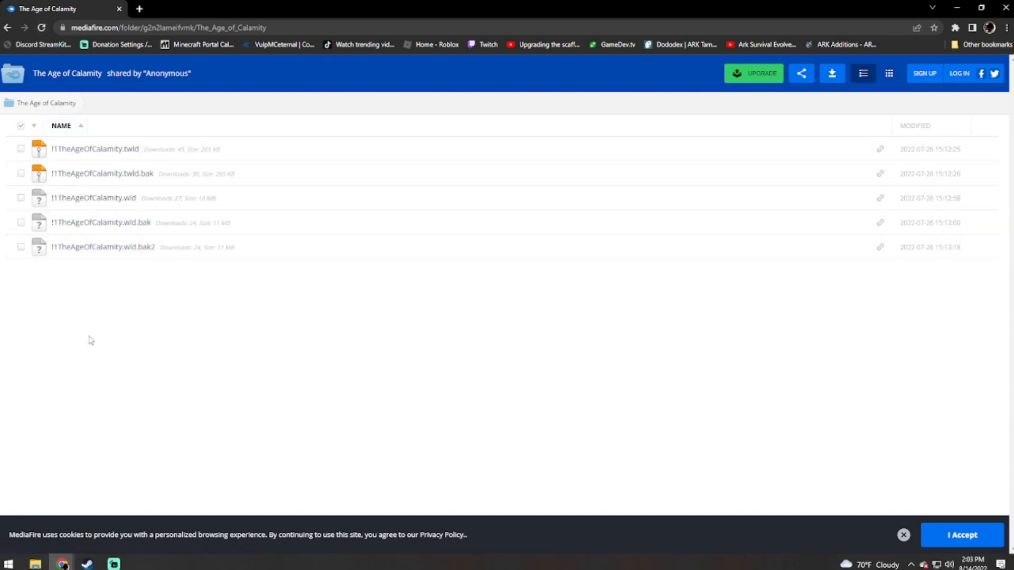
mouse_move(782, 19)
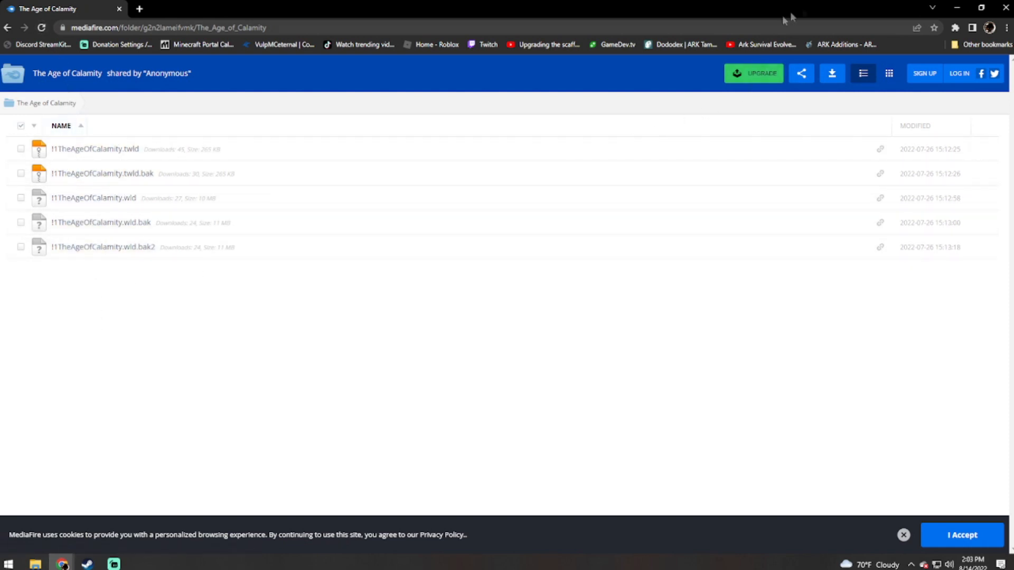
mouse_move(1007, 7)
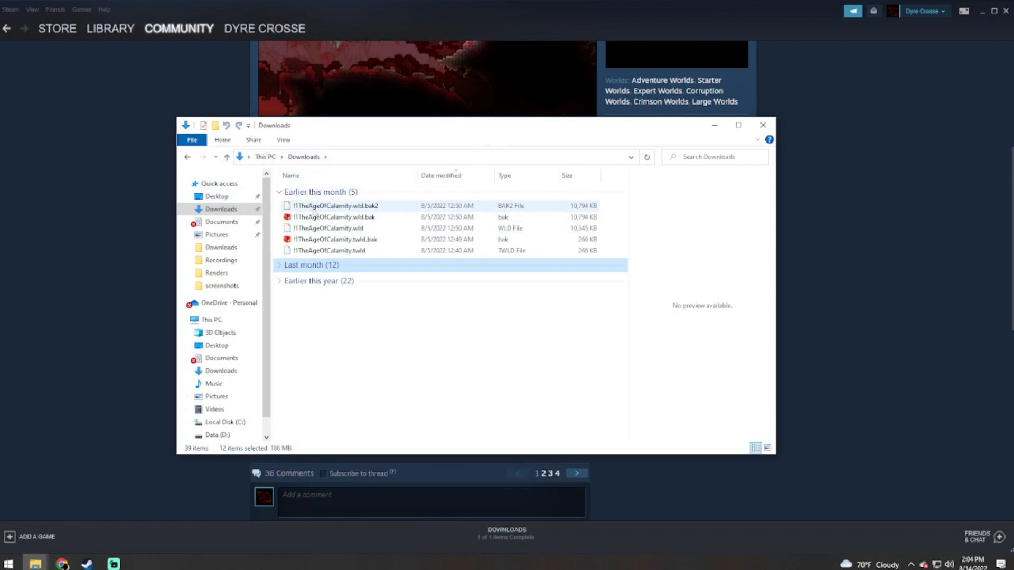
mouse_move(329, 240)
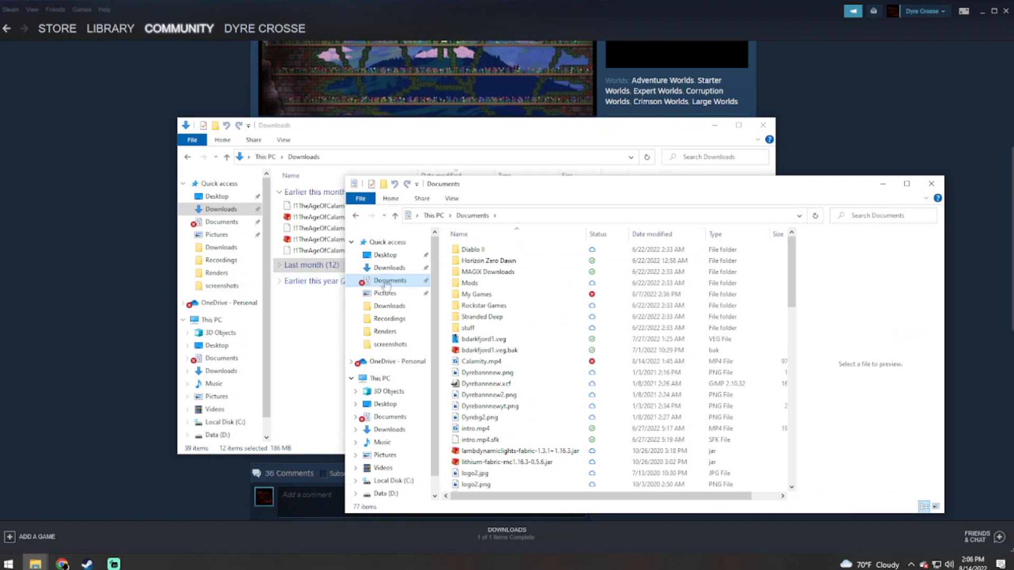
Browse My Games > Terraria > Worlds and review the five Age of Calamity world files
left_click(477, 295)
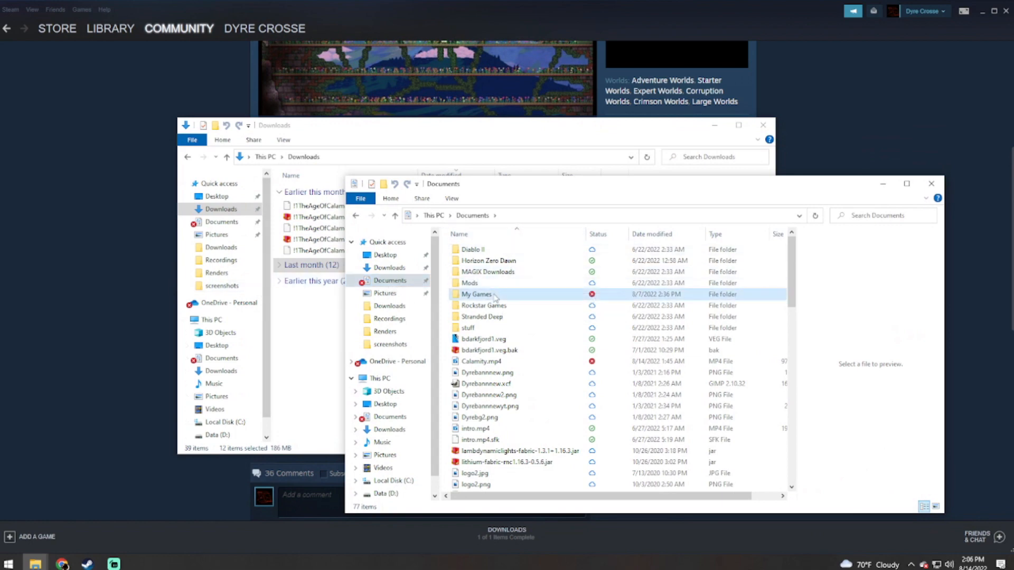
double_click(477, 294)
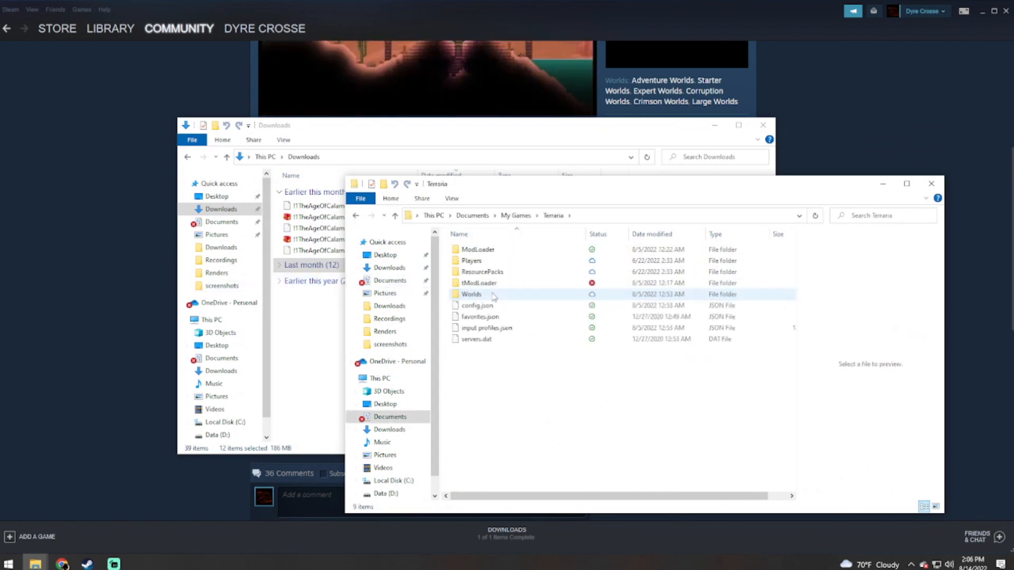
left_click(481, 271)
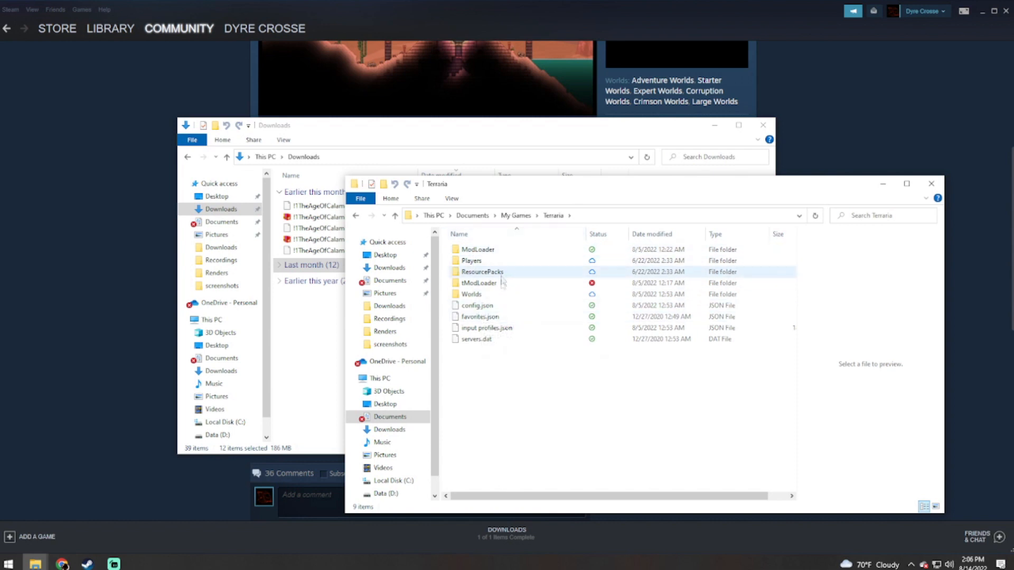
double_click(470, 295)
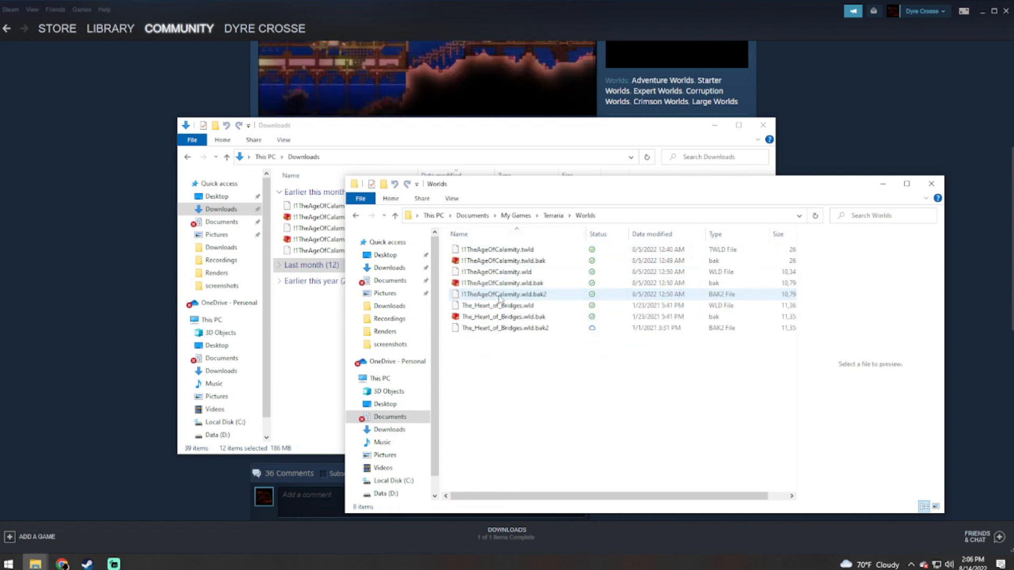
left_click(505, 282)
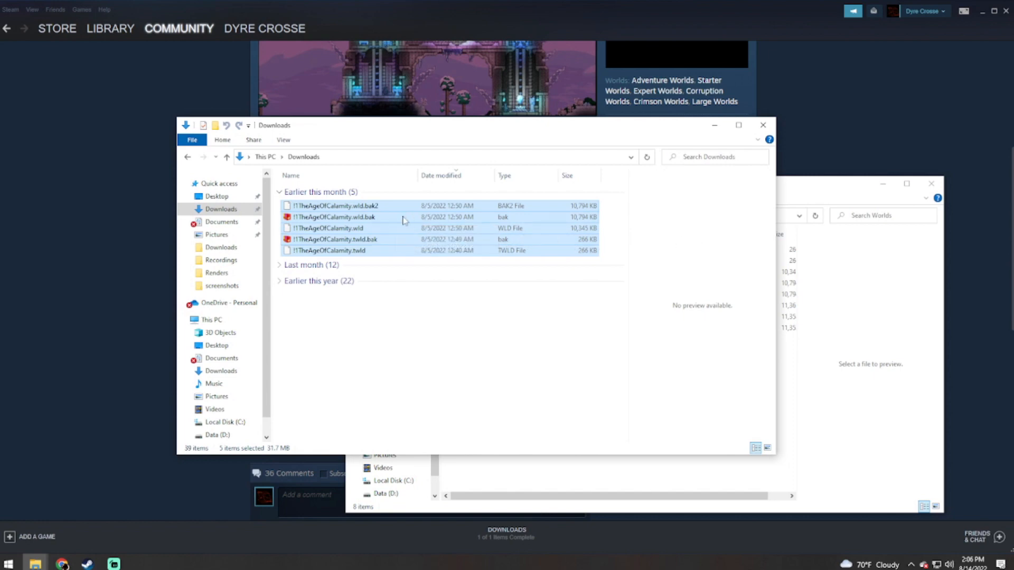
right_click(401, 217)
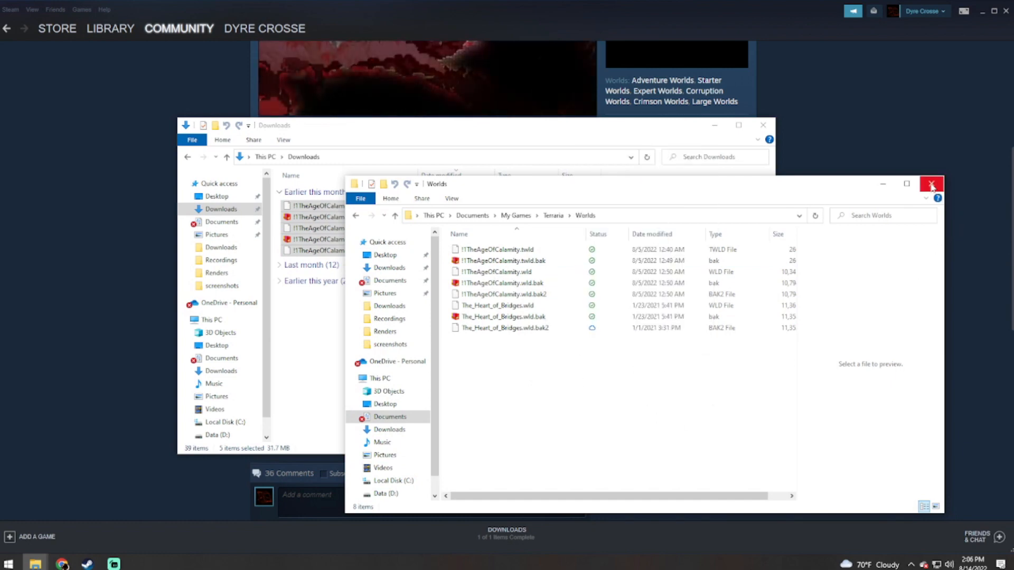
Close the Worlds and Downloads Explorer windows
left_click(931, 184)
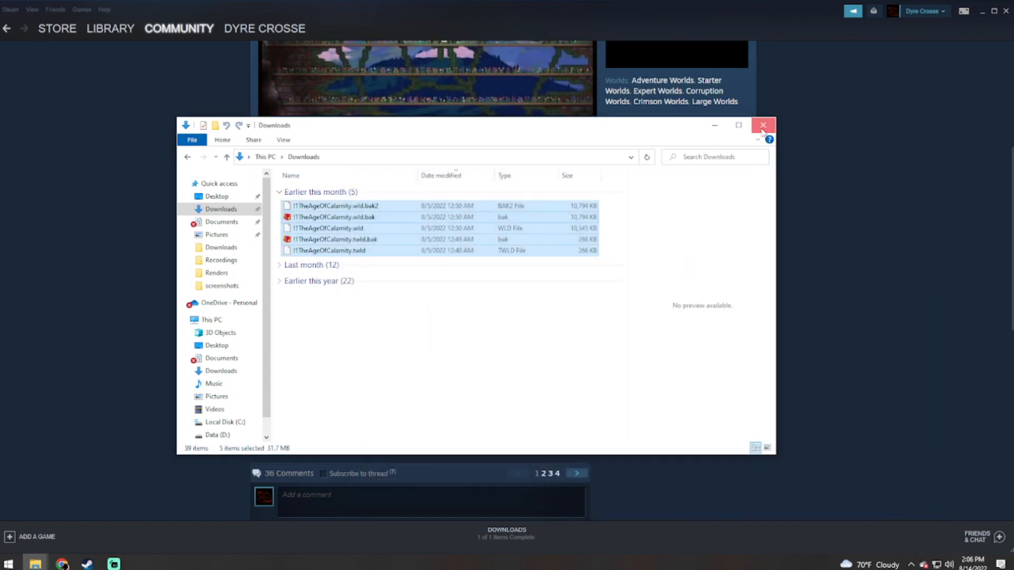
left_click(762, 124)
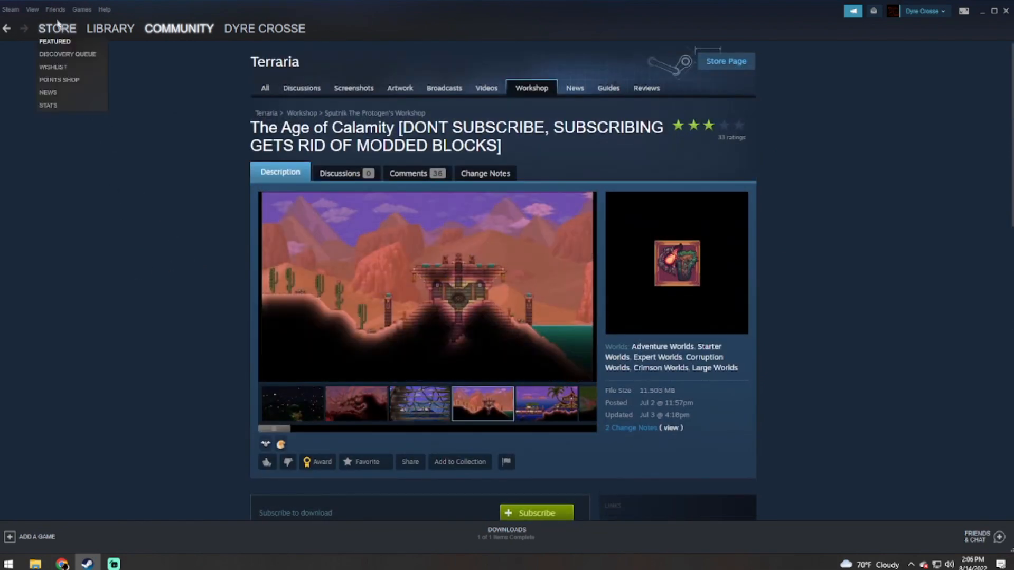
Launch tModLoader from its Steam library page
left_click(110, 27)
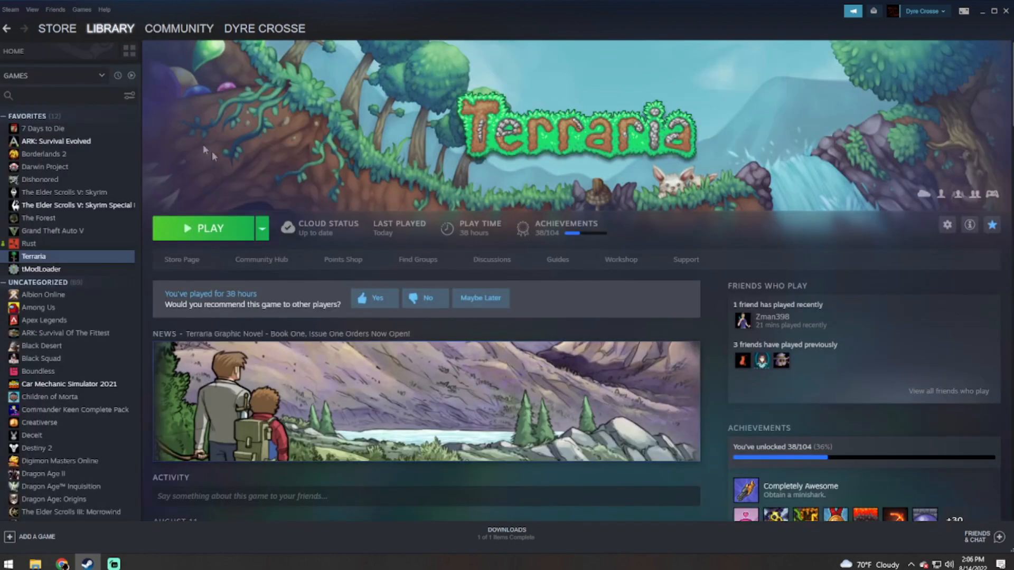
left_click(41, 269)
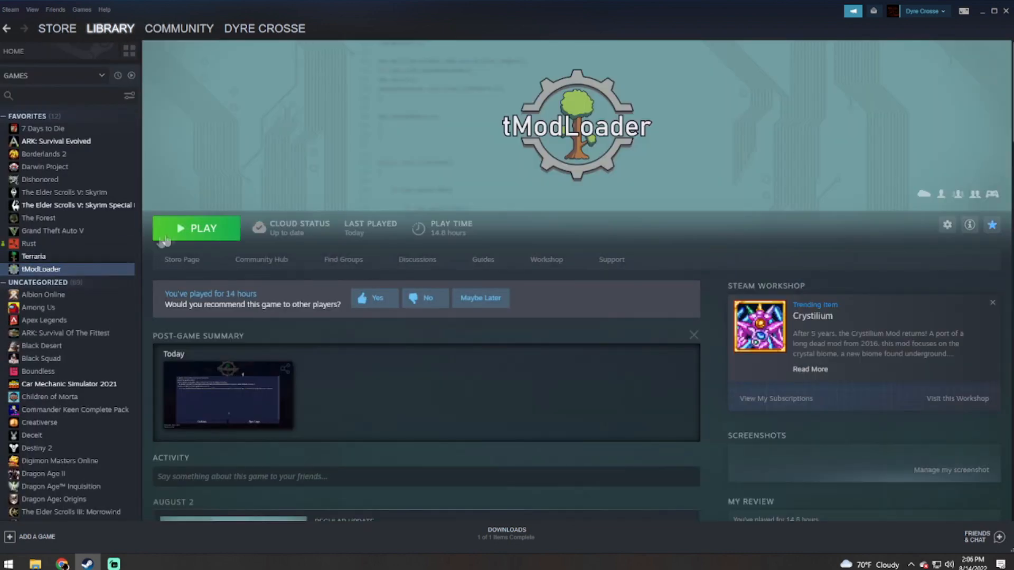
left_click(196, 228)
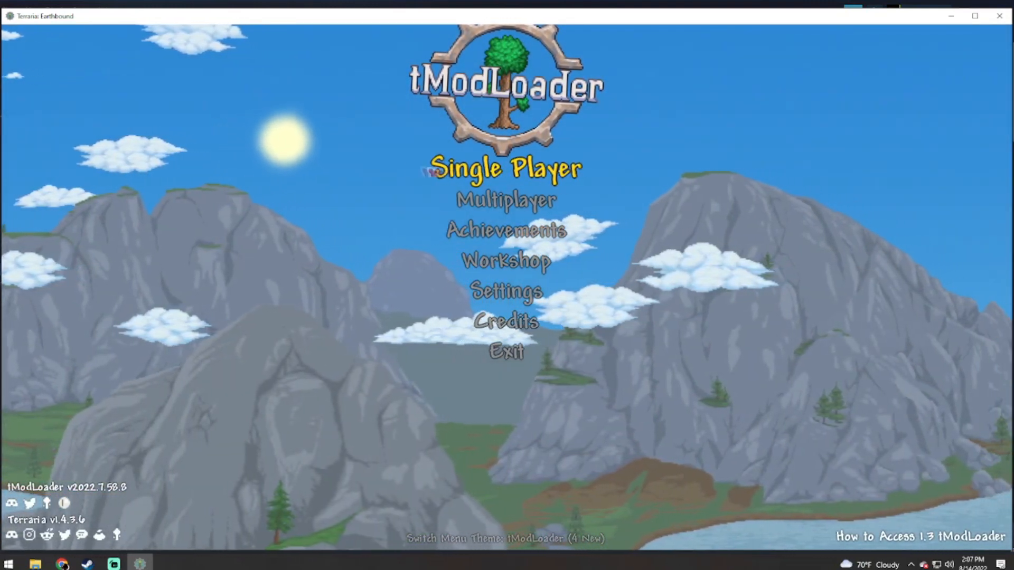
Enter Single Player, pick a character and view the Terraria worlds available to migrate, then back out
left_click(506, 168)
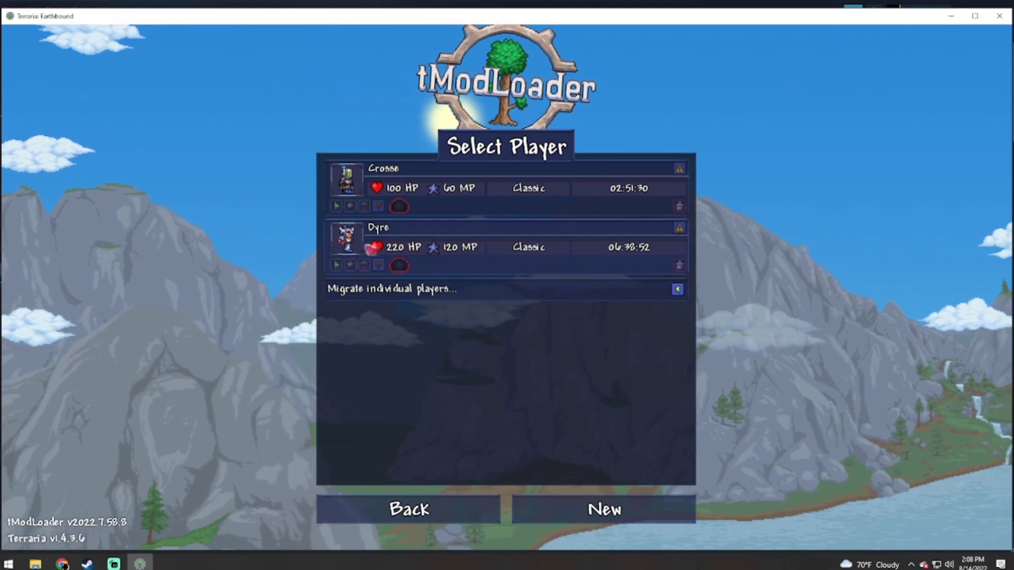
left_click(336, 206)
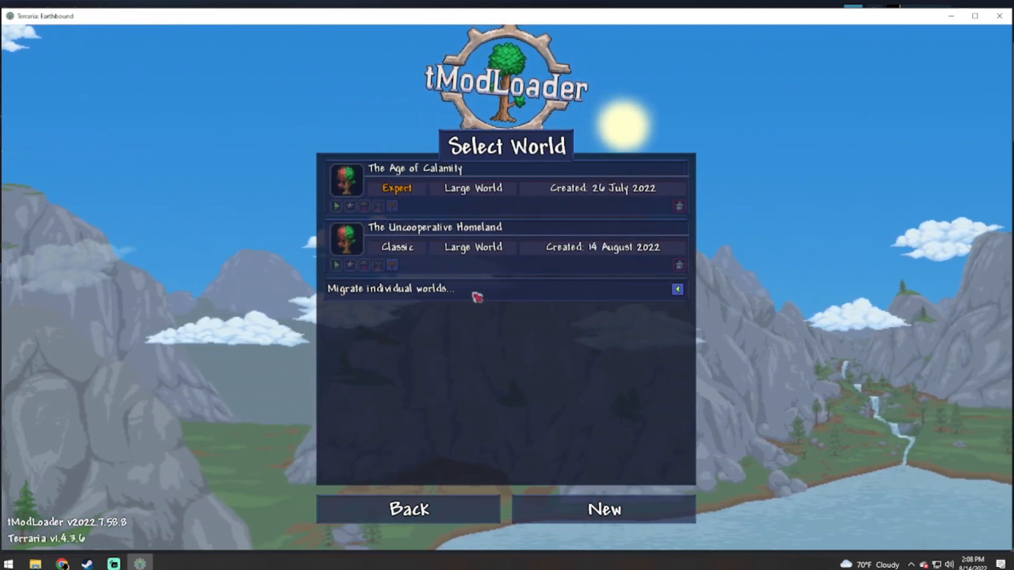
left_click(676, 289)
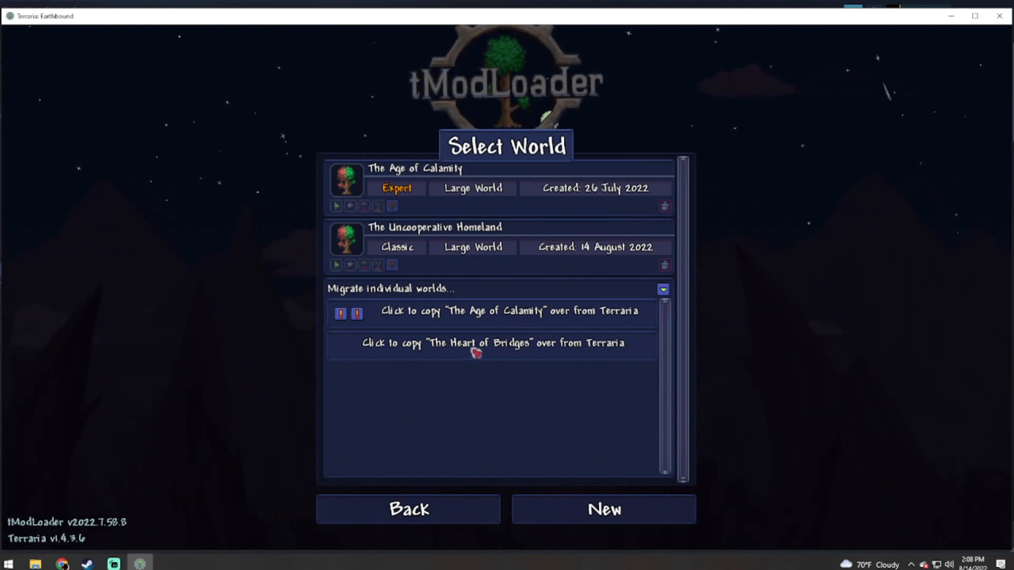
left_click(493, 342)
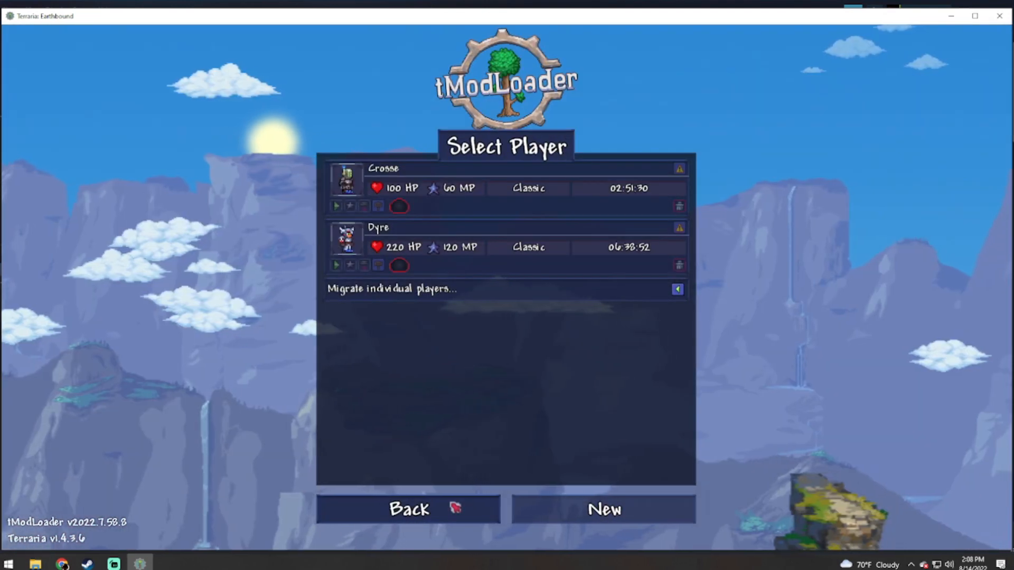
Exit tModLoader and bring up its Workshop page from the Steam library
left_click(408, 509)
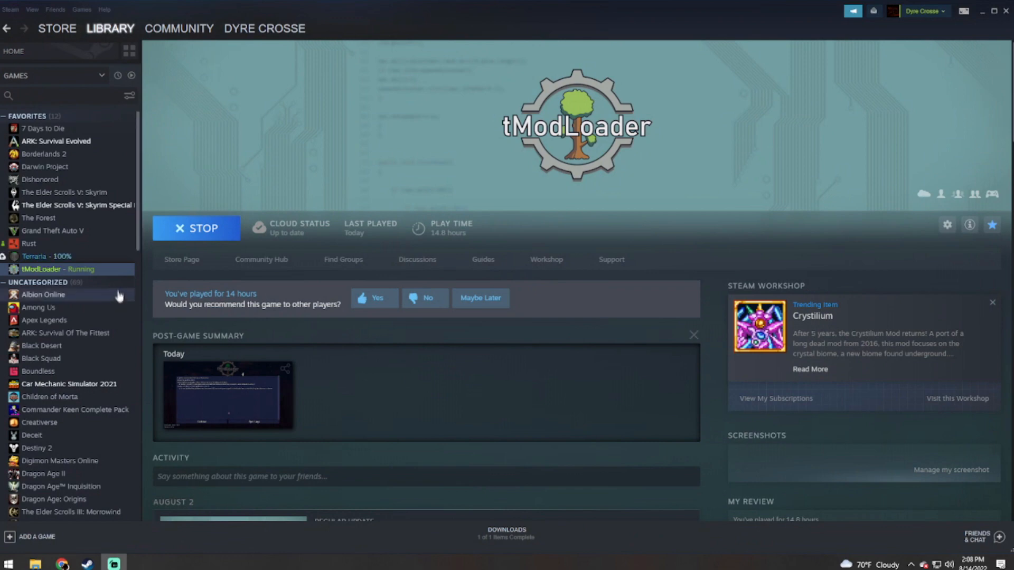
left_click(197, 228)
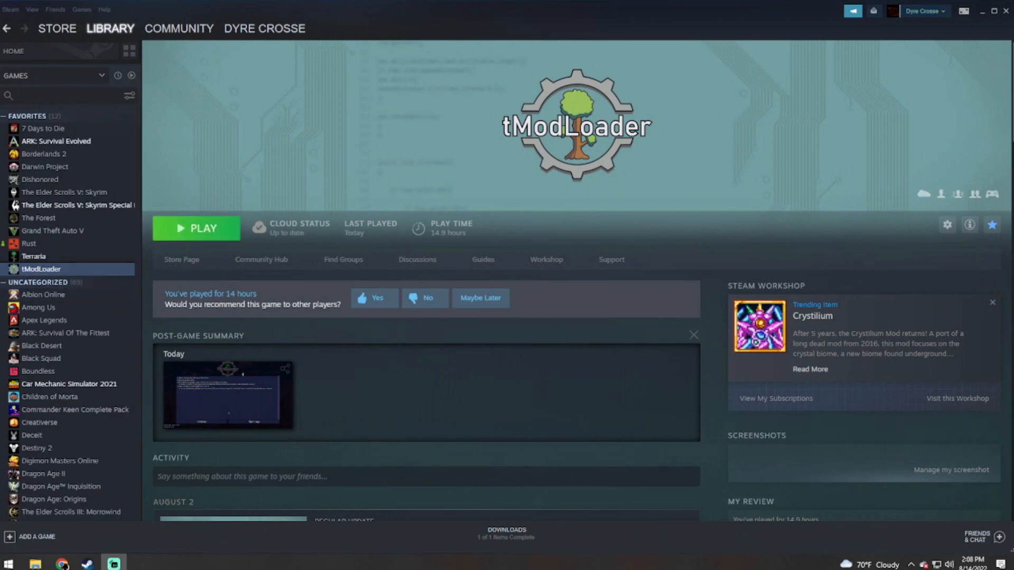
mouse_move(578, 265)
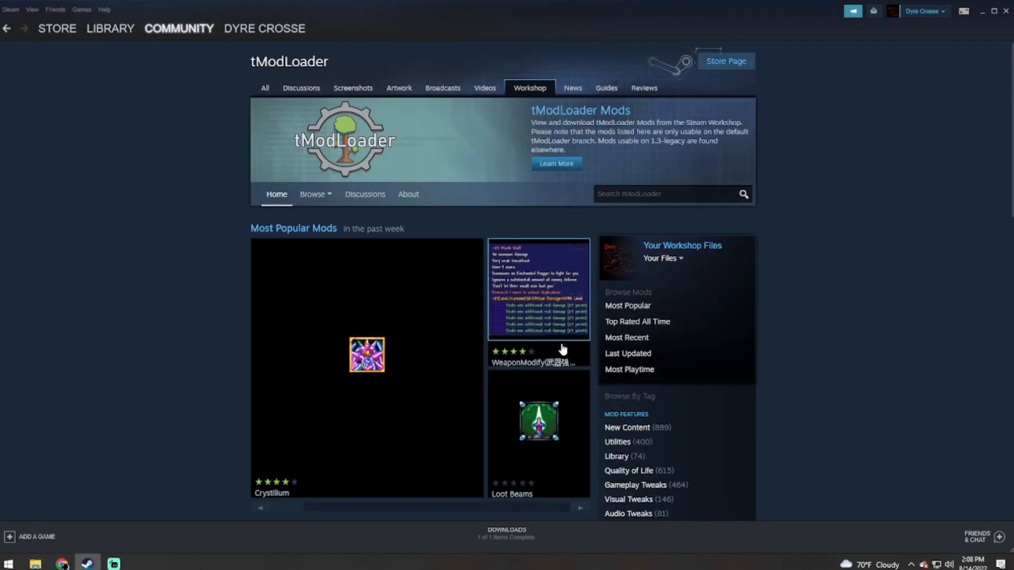
mouse_move(635, 208)
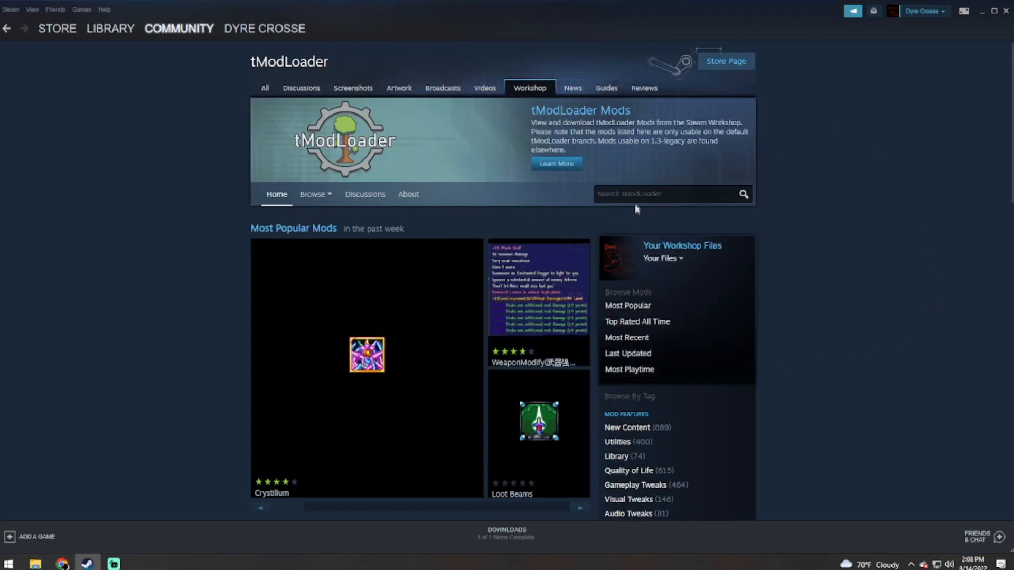
type("Fix Calamity bug")
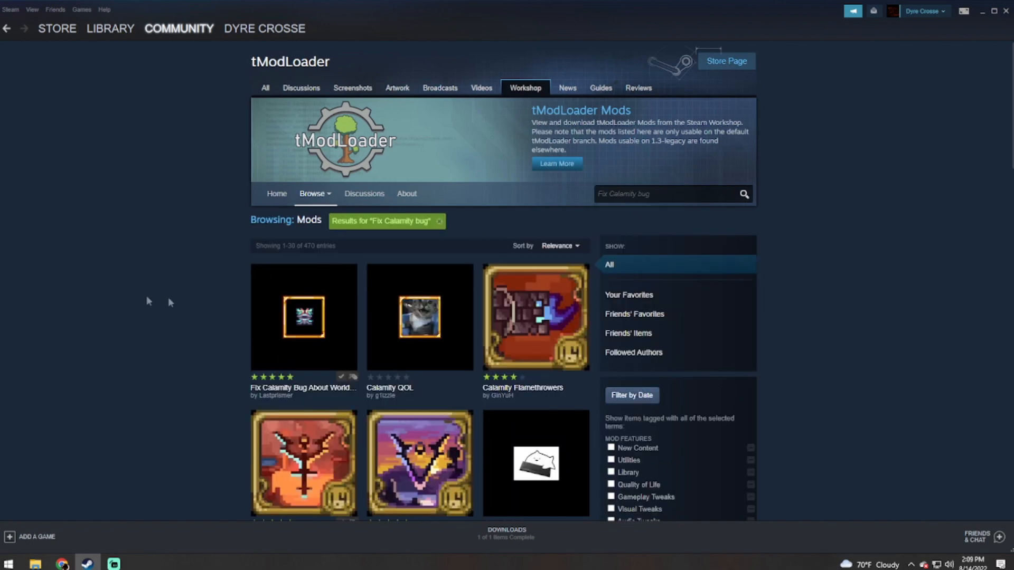
mouse_move(208, 347)
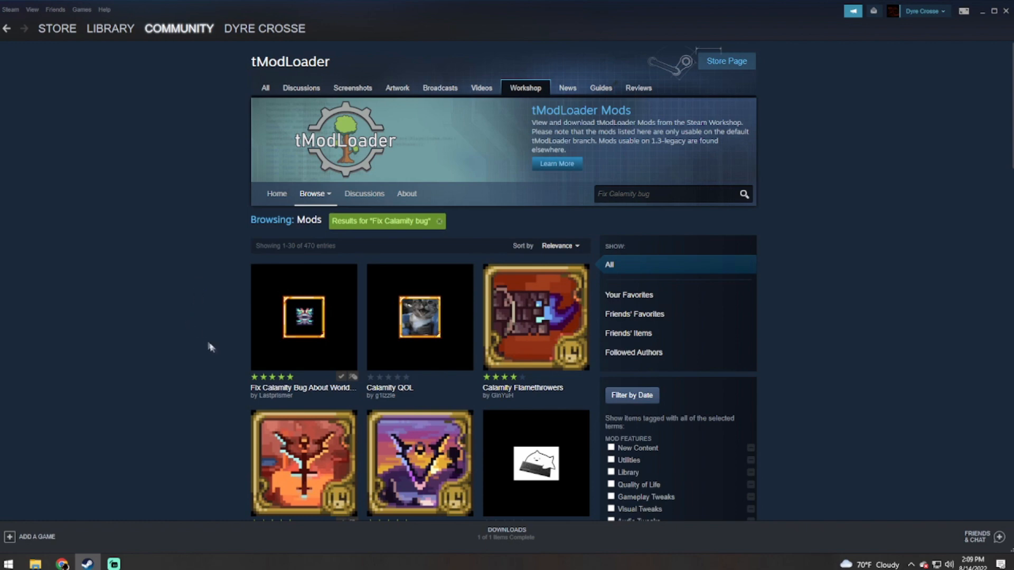
mouse_move(303, 319)
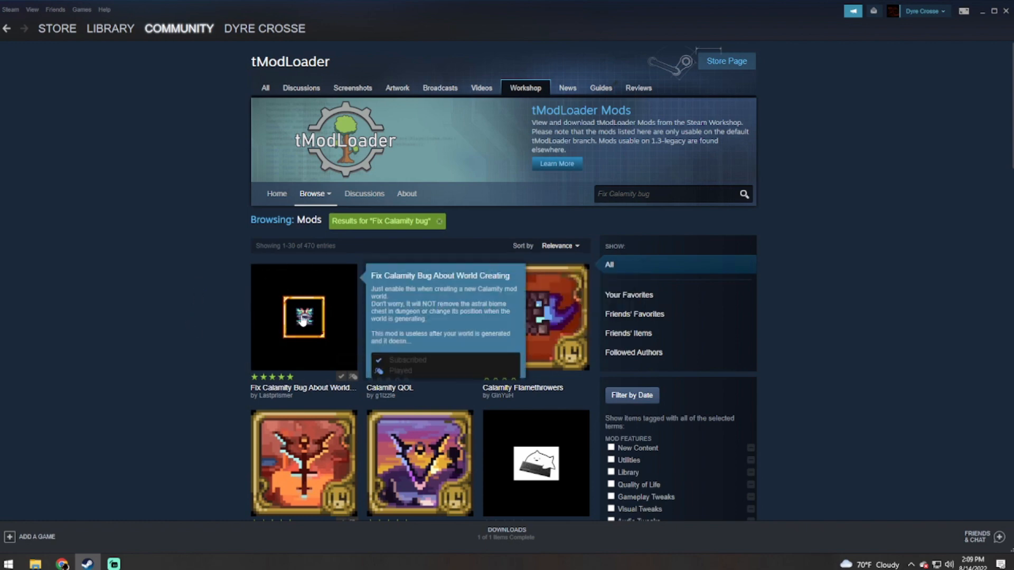
left_click(303, 318)
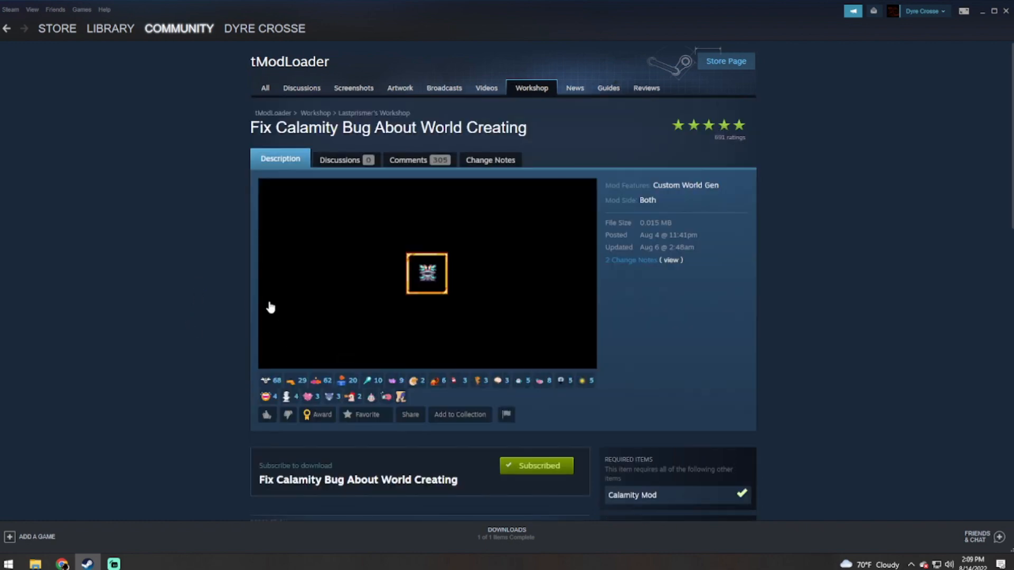
mouse_move(160, 292)
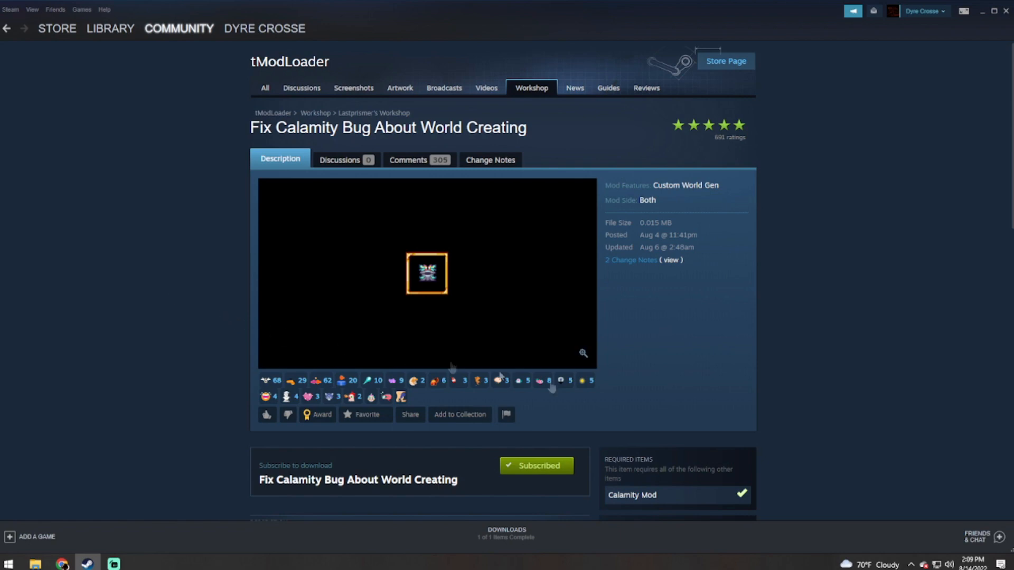
scroll("down", 3)
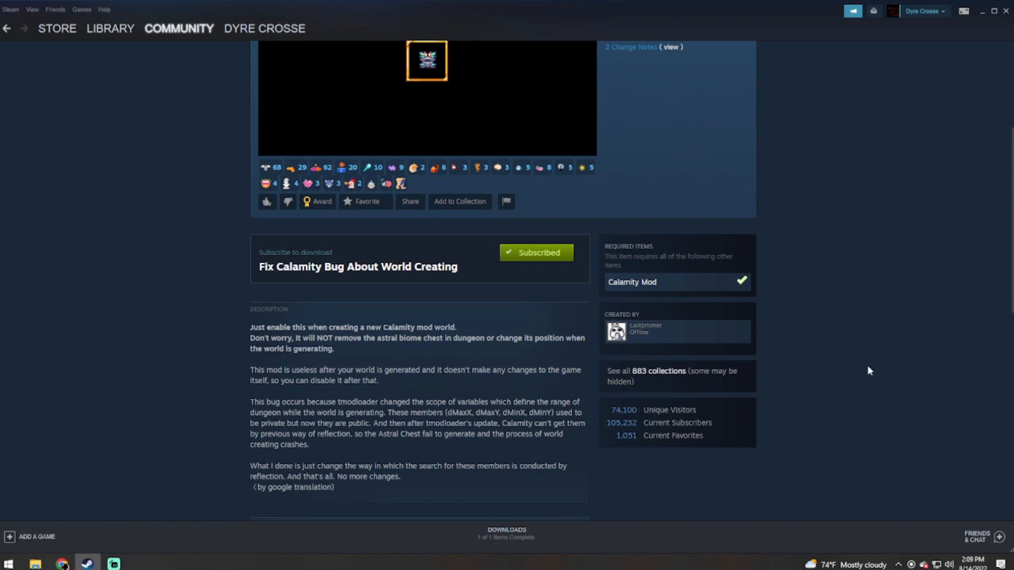
mouse_move(191, 422)
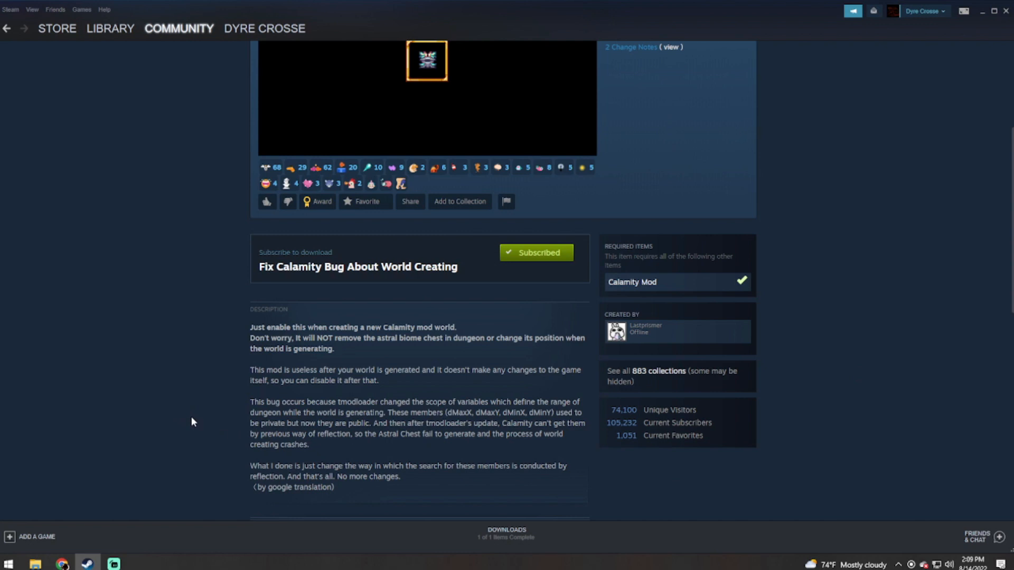
mouse_move(228, 419)
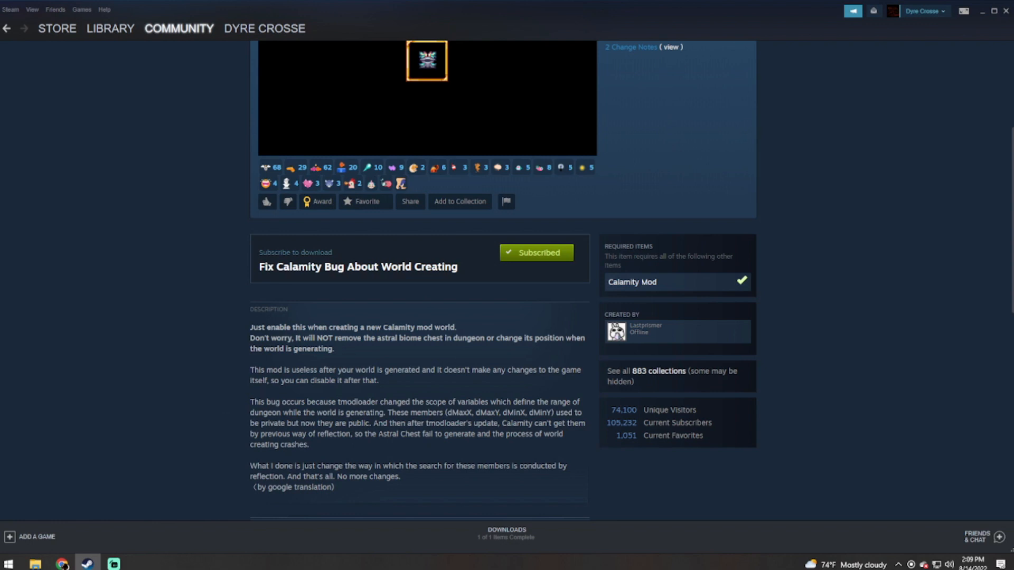
mouse_move(910, 447)
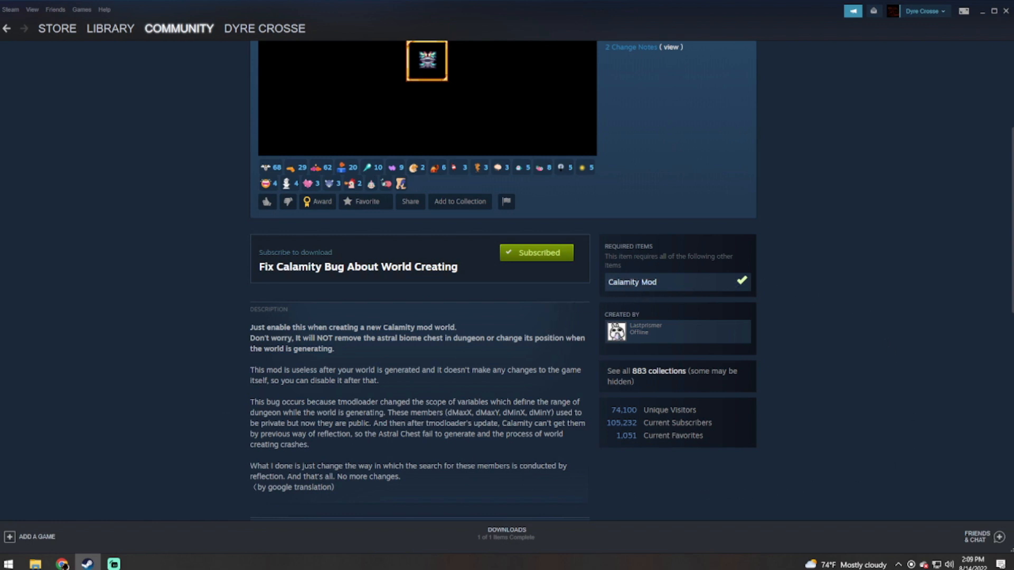
mouse_move(615, 330)
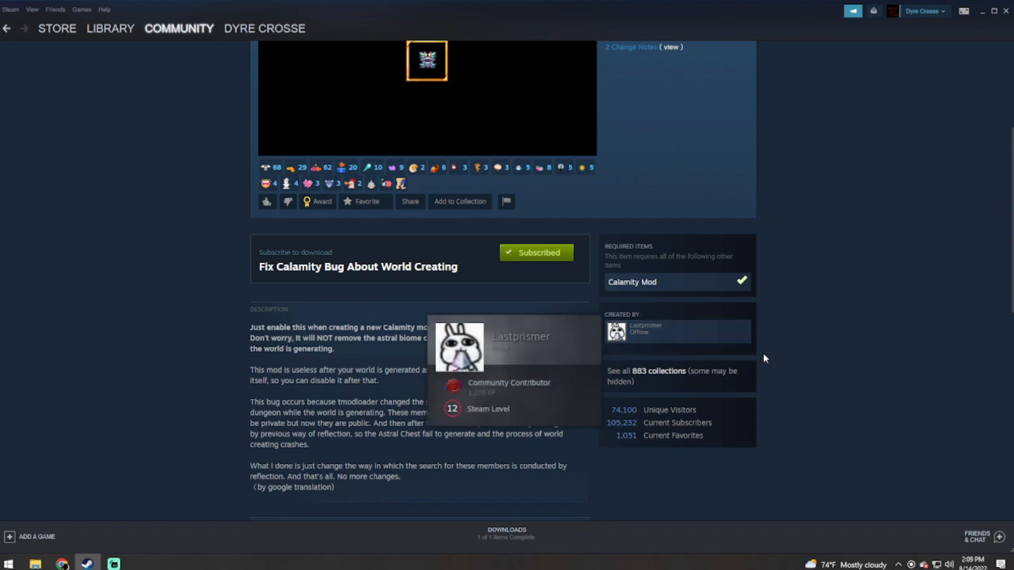
mouse_move(768, 355)
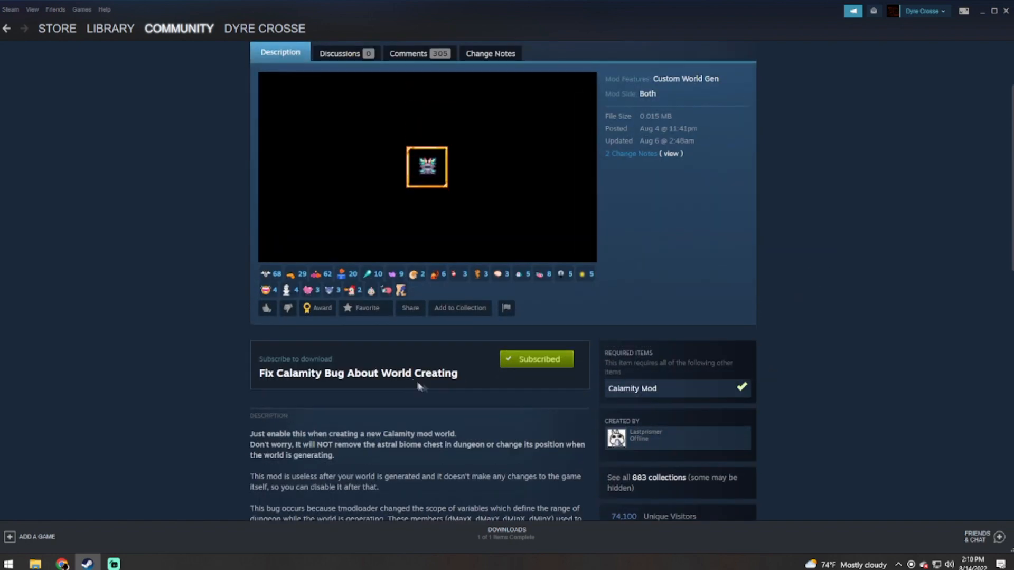
Unsubscribe and re-subscribe to Fix Calamity Bug About World Creating, then return to the library
left_click(535, 359)
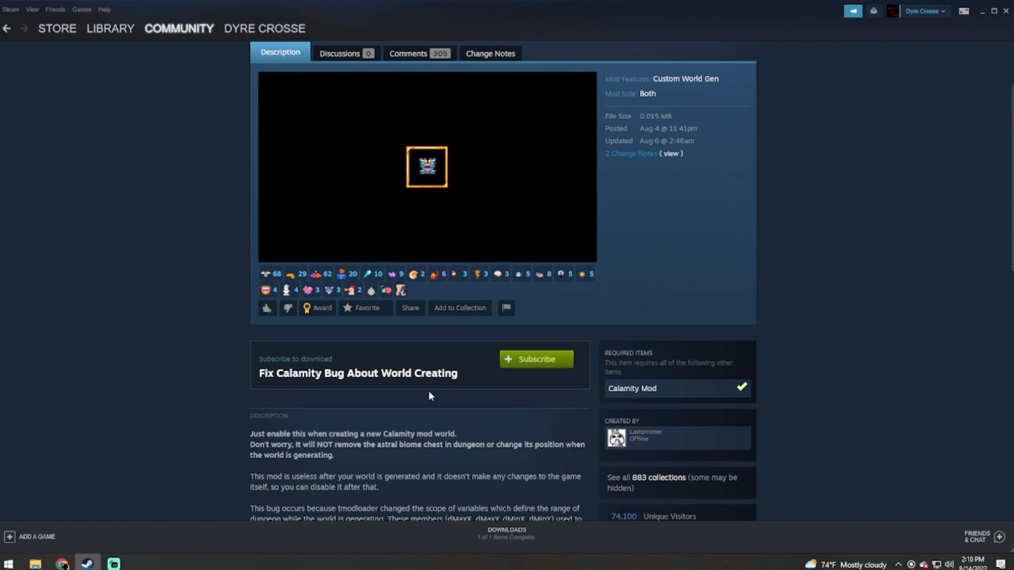
left_click(535, 359)
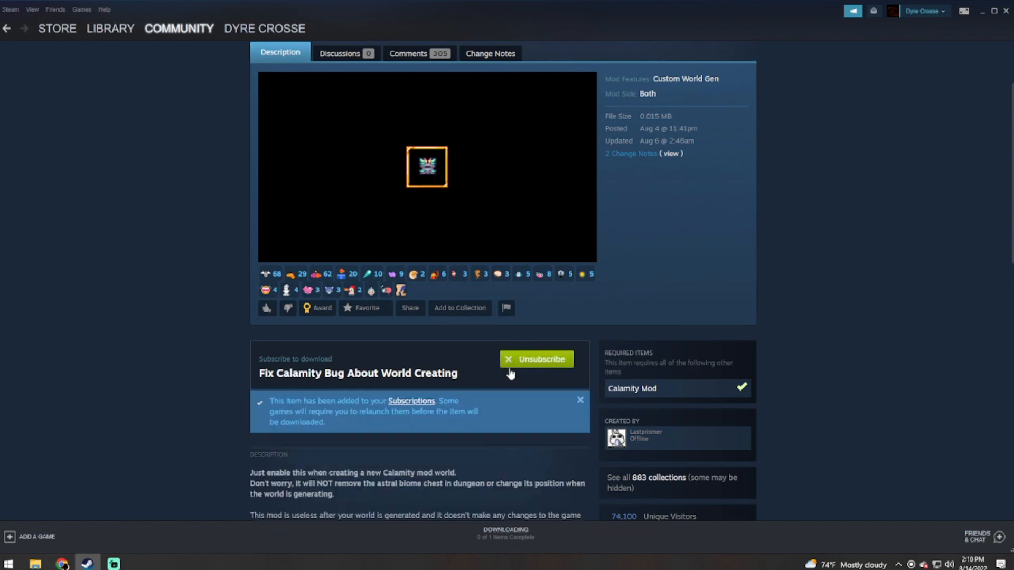
left_click(536, 359)
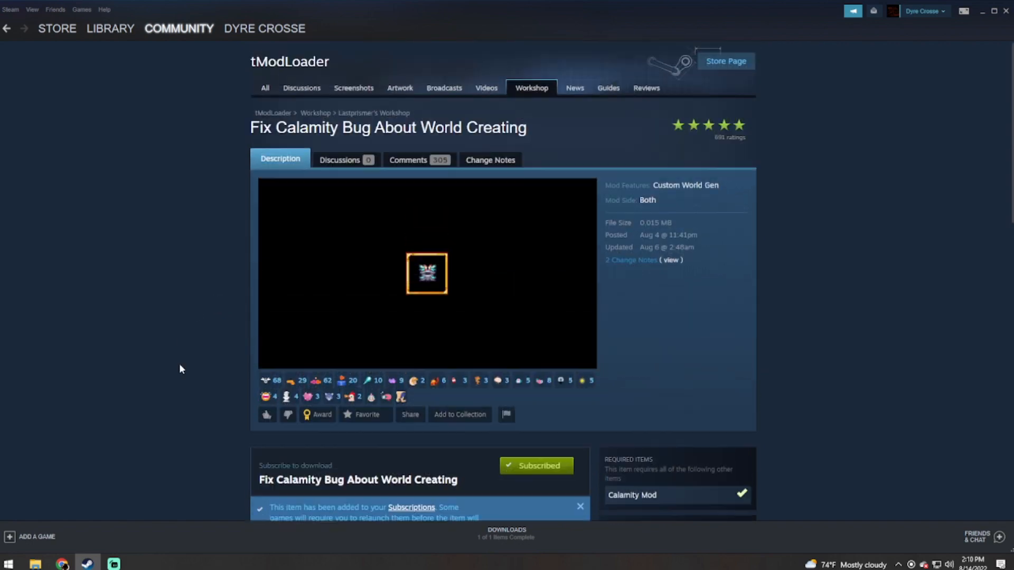
mouse_move(154, 105)
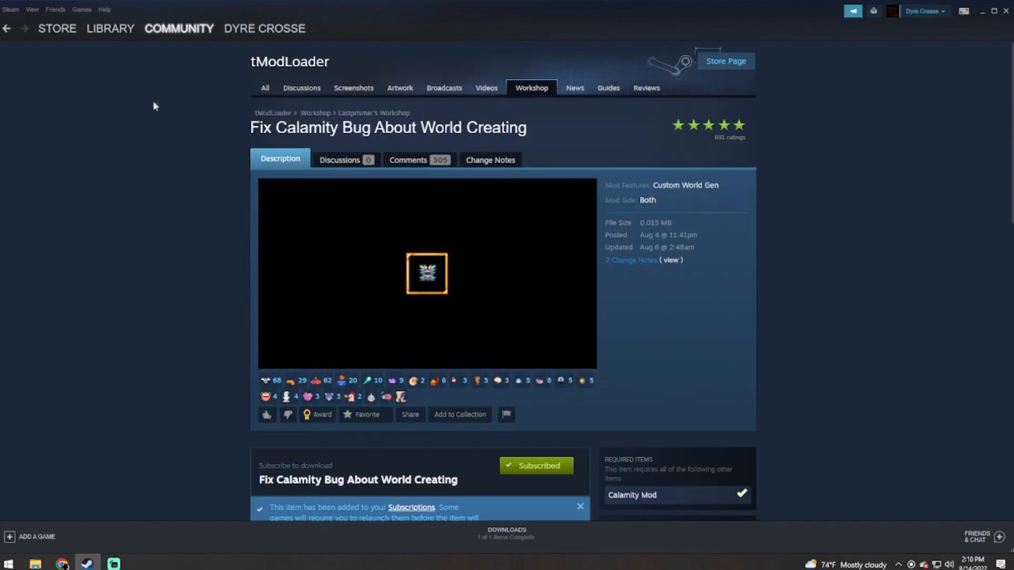
left_click(110, 29)
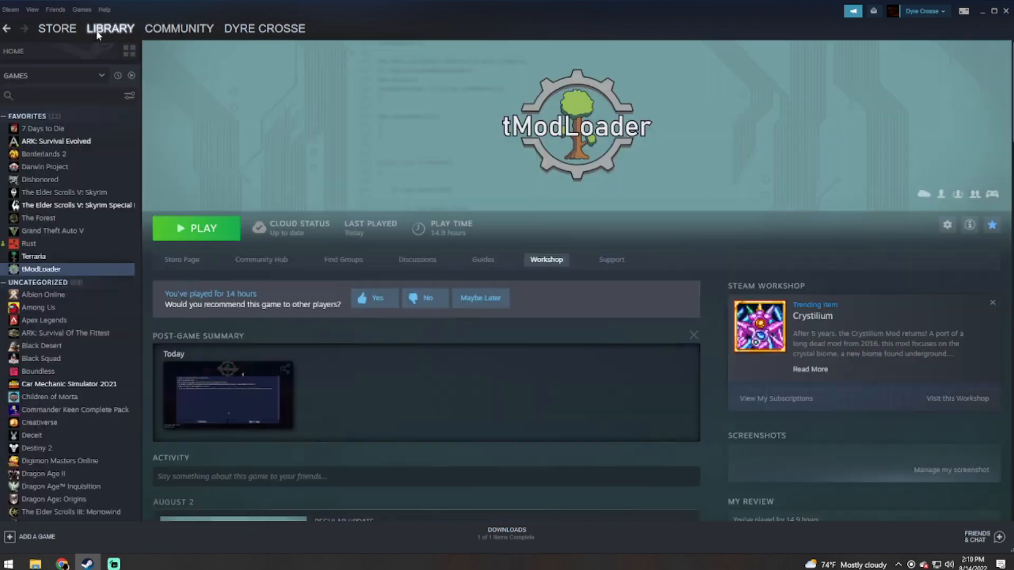
Launch tModLoader and wait for its main menu
left_click(196, 228)
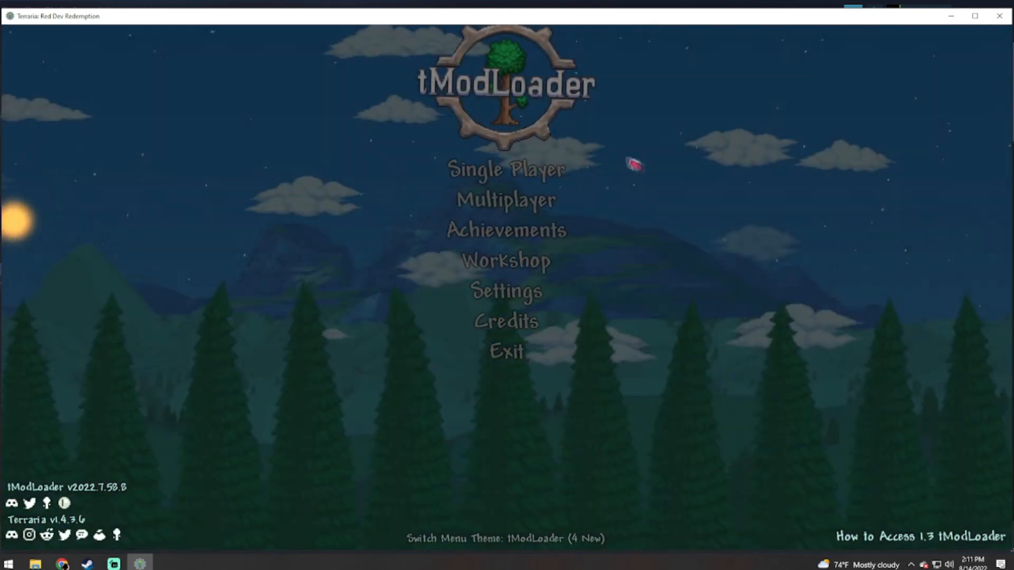
Enable the Fix Calamity Map Bug mod in Manage Mods and back out to reload mods
left_click(505, 260)
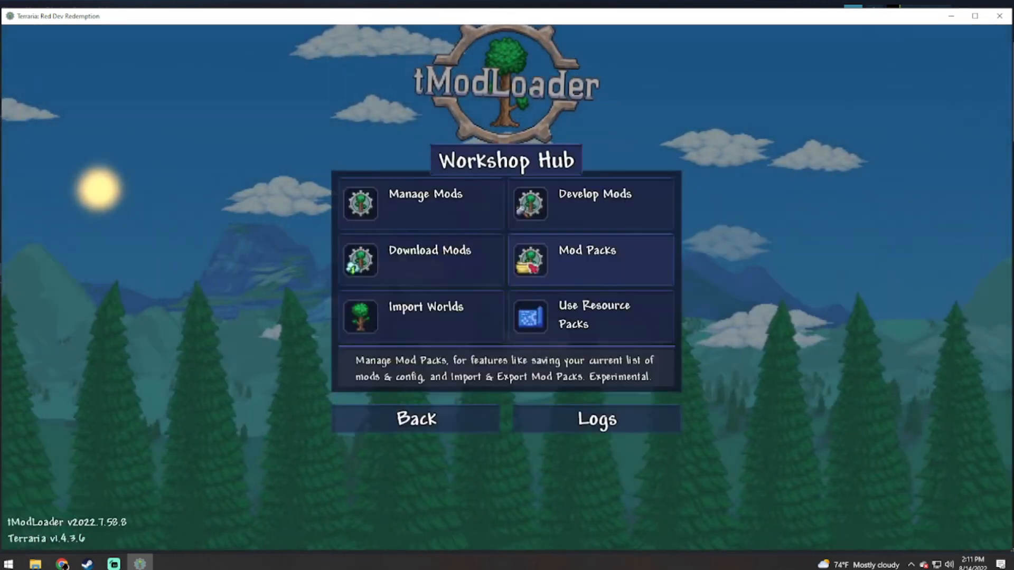
left_click(424, 194)
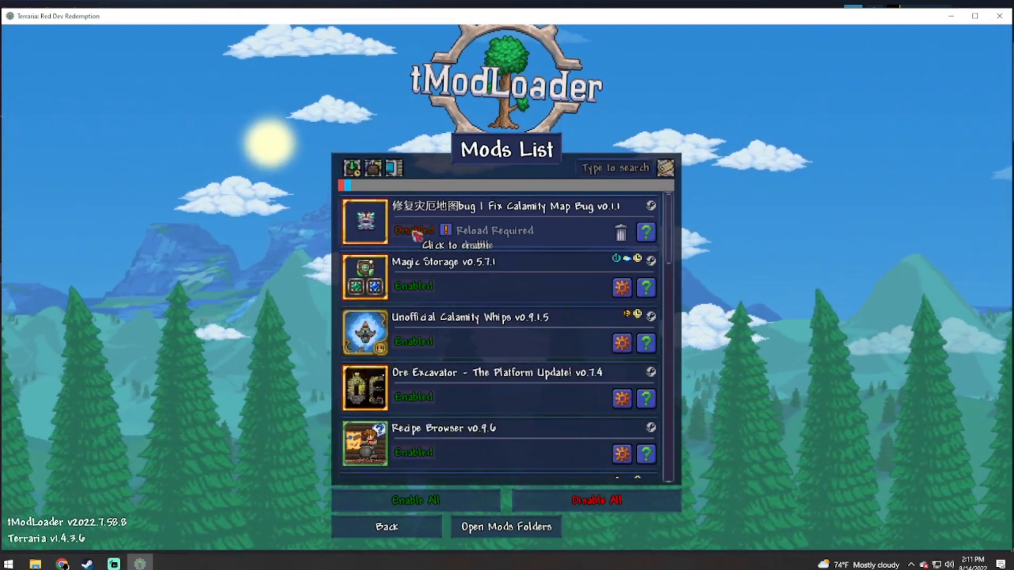
left_click(414, 231)
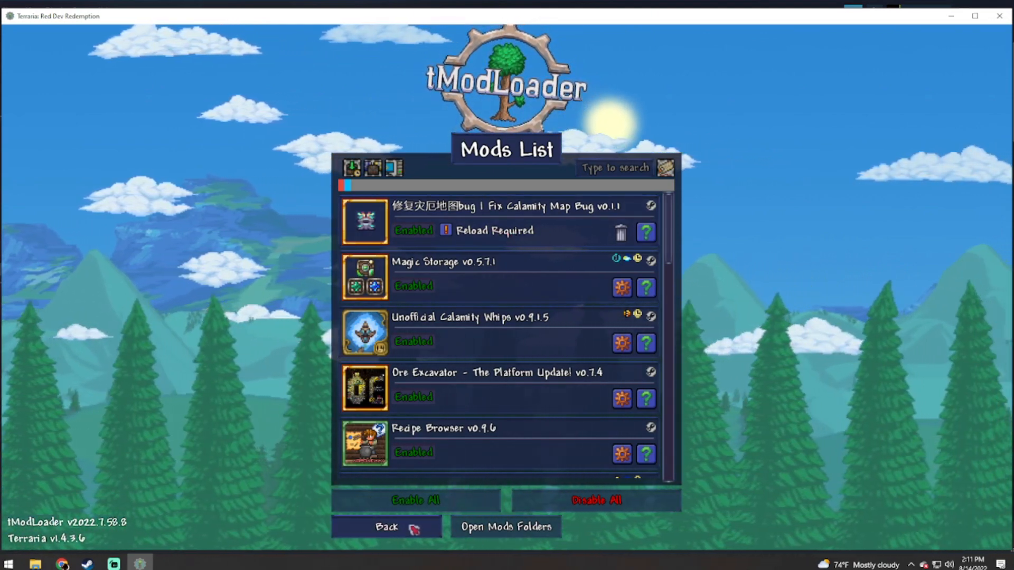
left_click(386, 527)
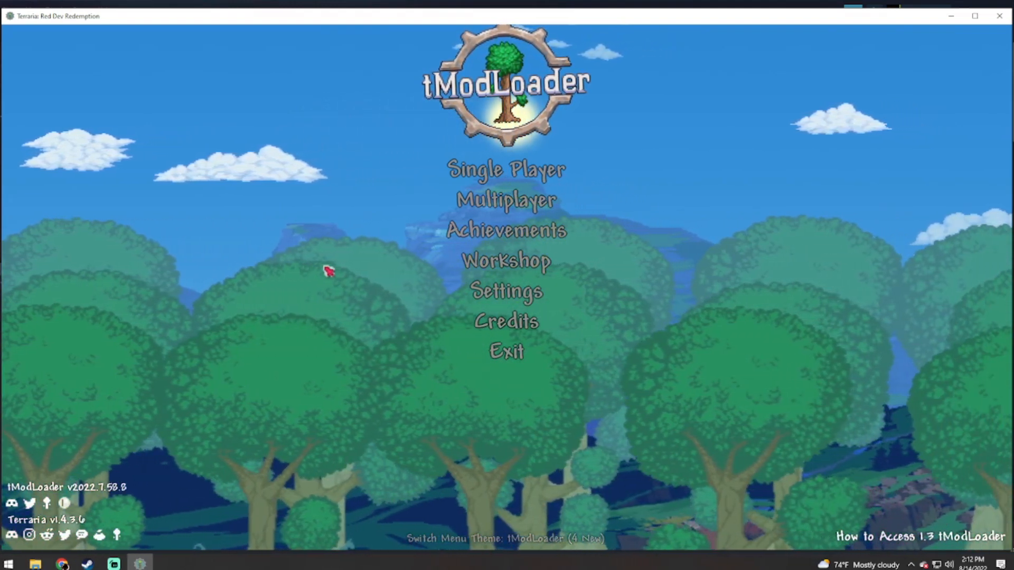
mouse_move(506, 169)
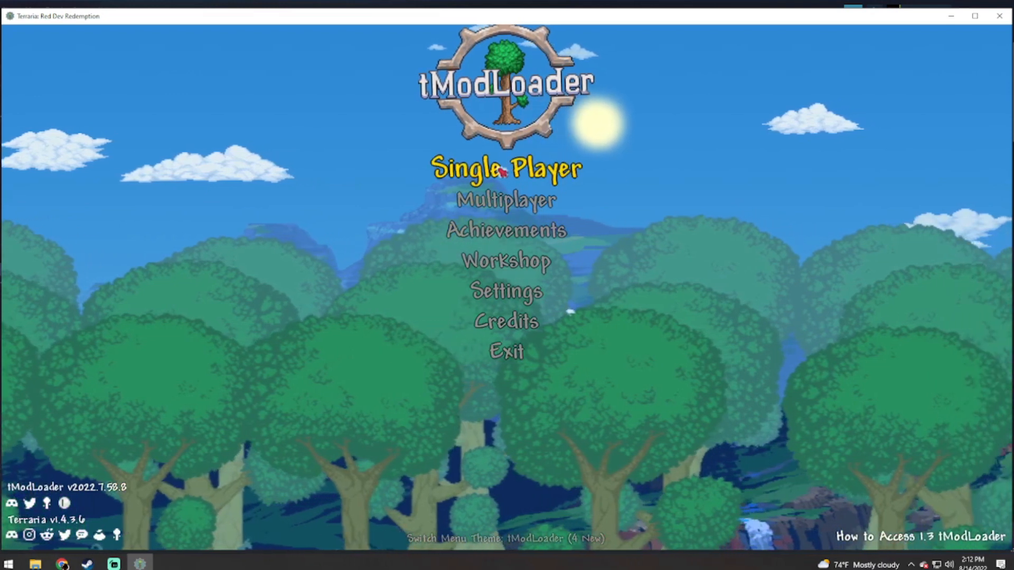
Start Single Player with the 220 HP character and begin a new Large Master-mode world
left_click(506, 169)
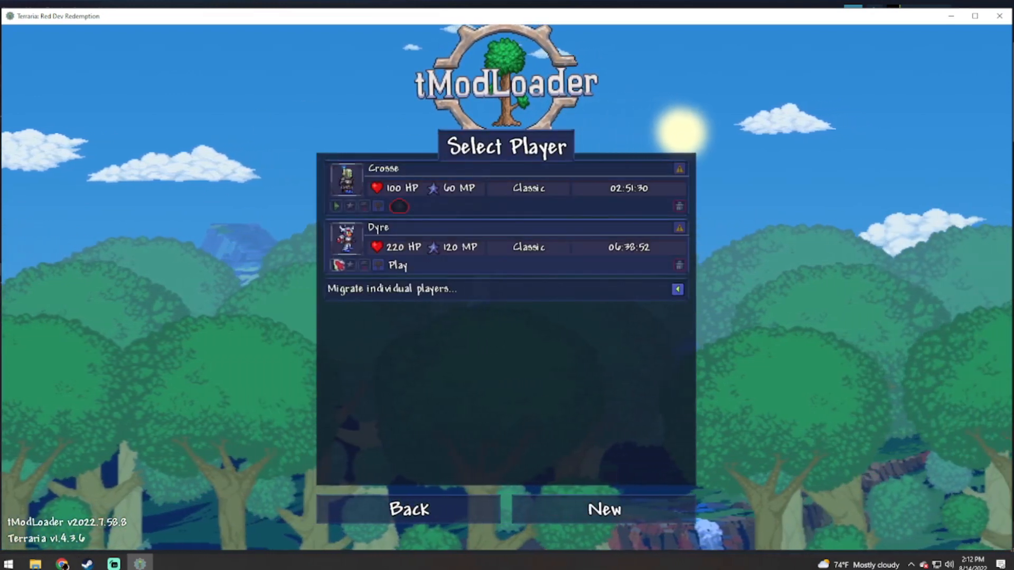
left_click(398, 265)
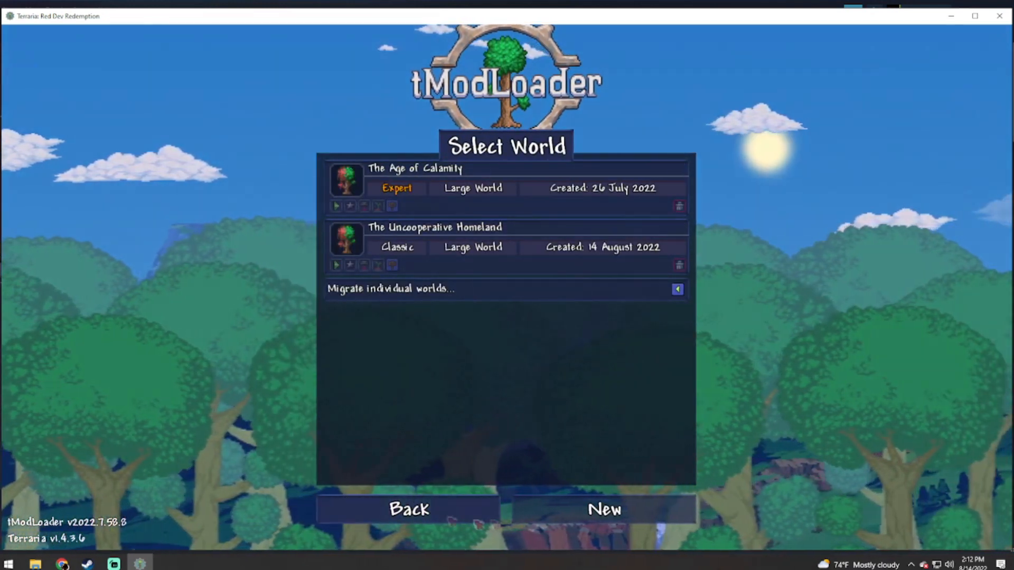
left_click(603, 509)
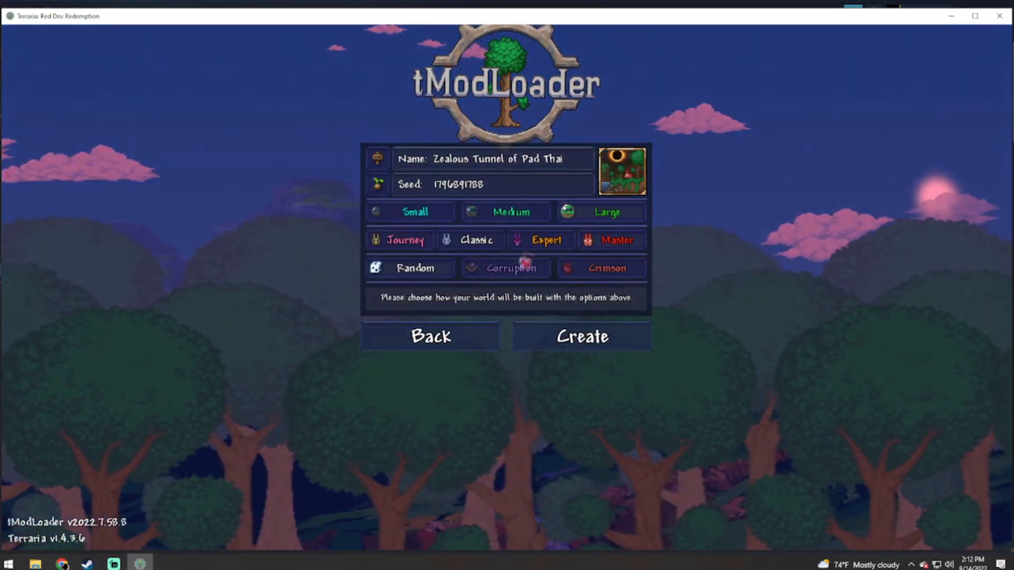
left_click(579, 336)
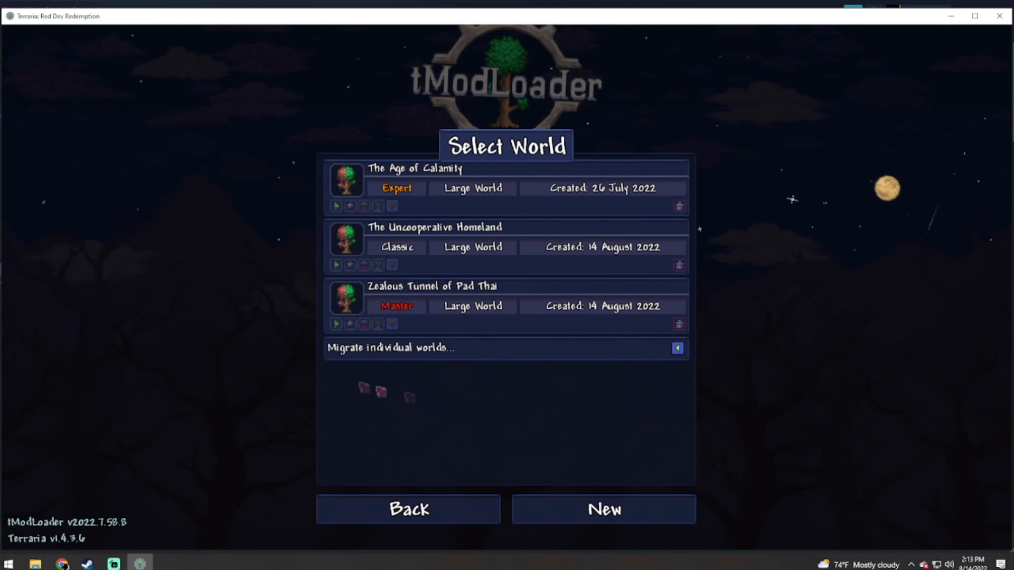
mouse_move(456, 331)
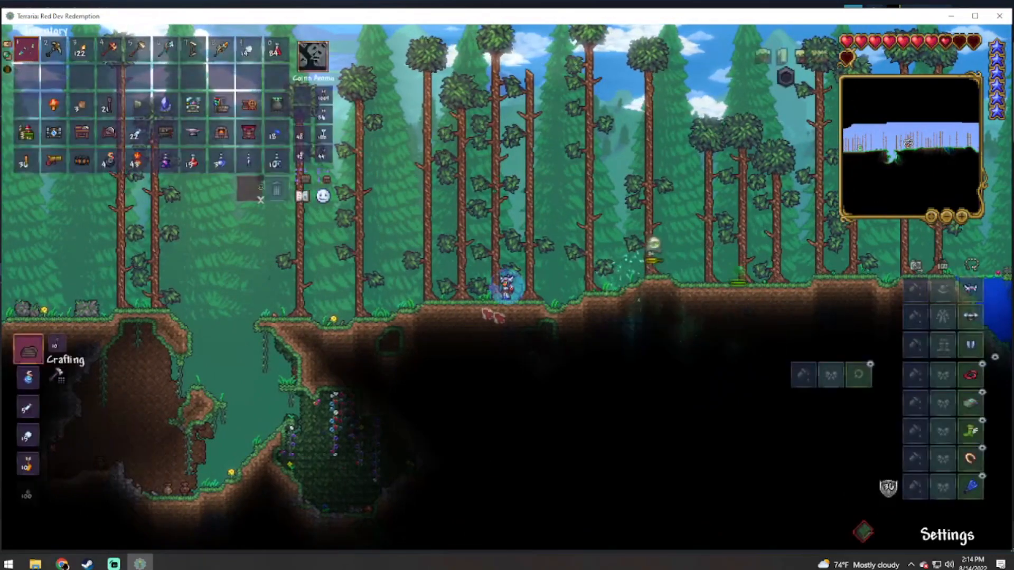
Save & Exit the world from the in-game settings menu
left_click(946, 536)
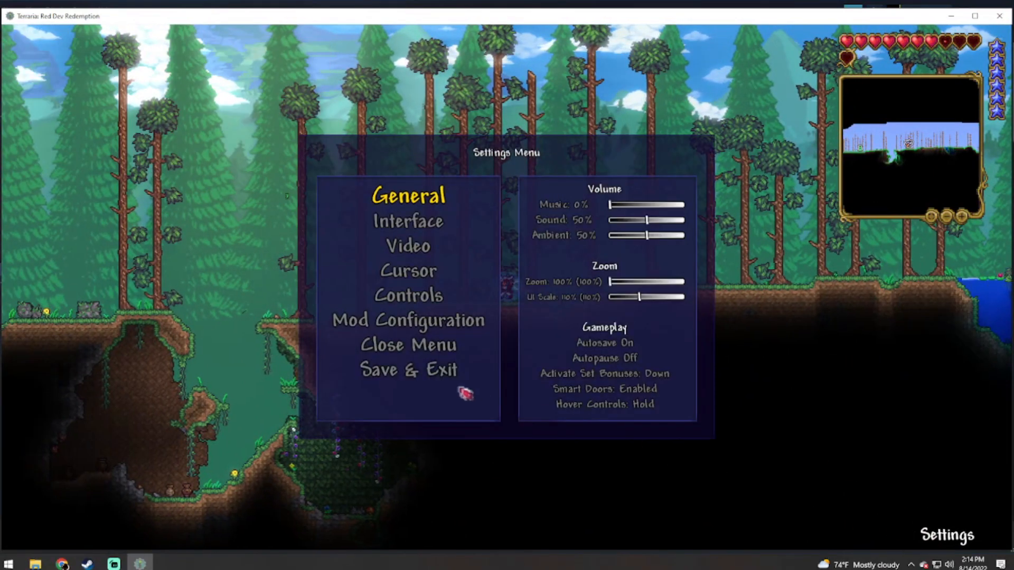
left_click(408, 369)
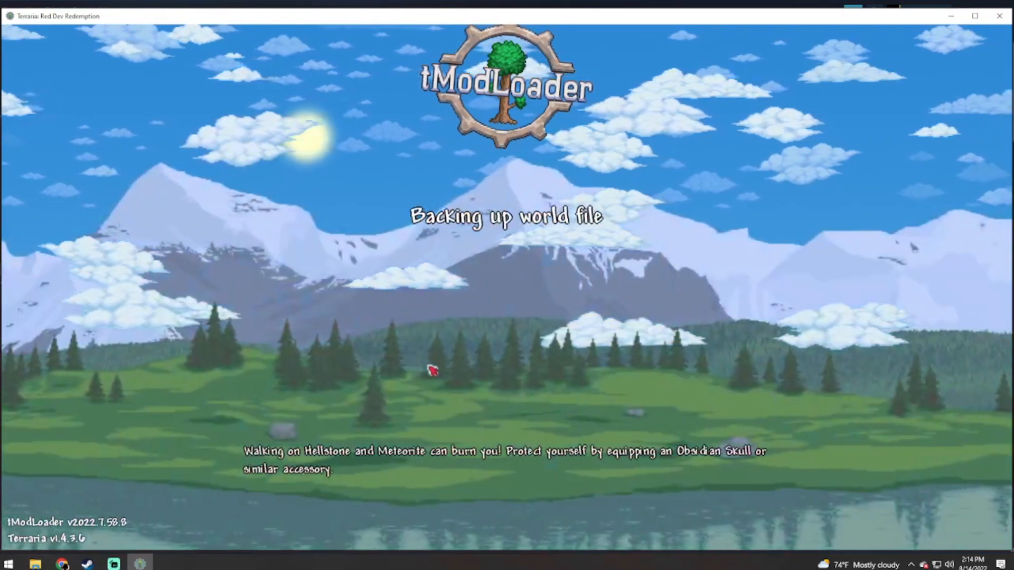